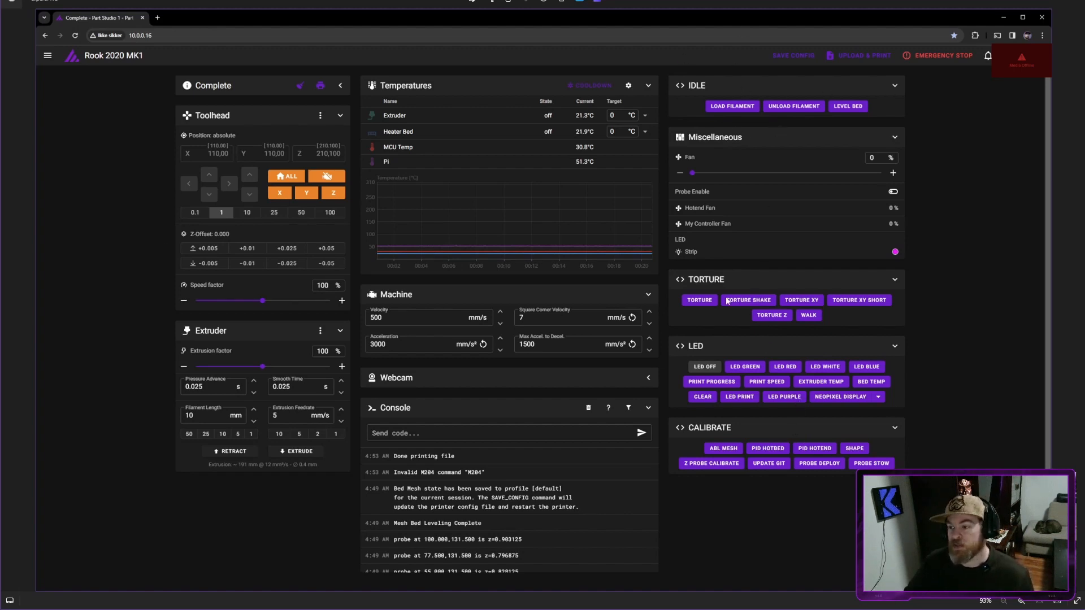
mouse_move(784, 436)
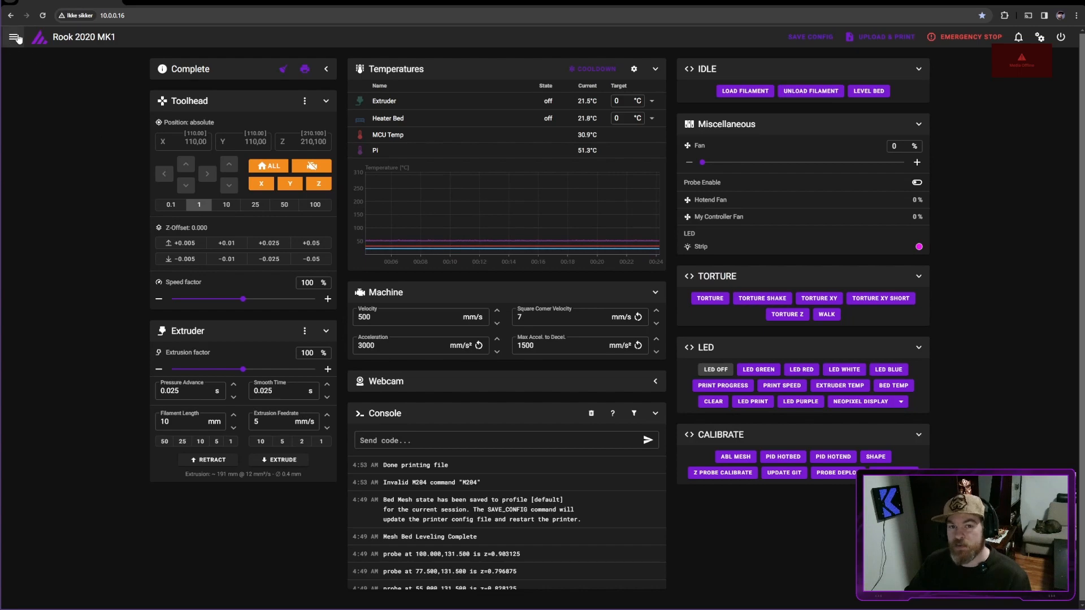
Go to the Machine page and scroll through the printer's config files list.
click(15, 36)
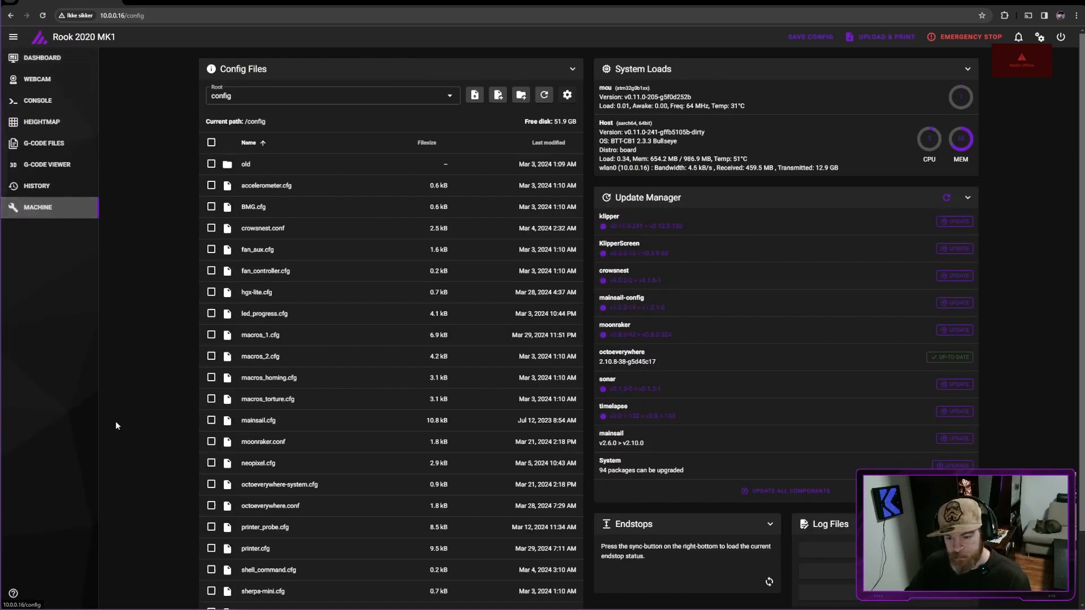
scroll(down, 3)
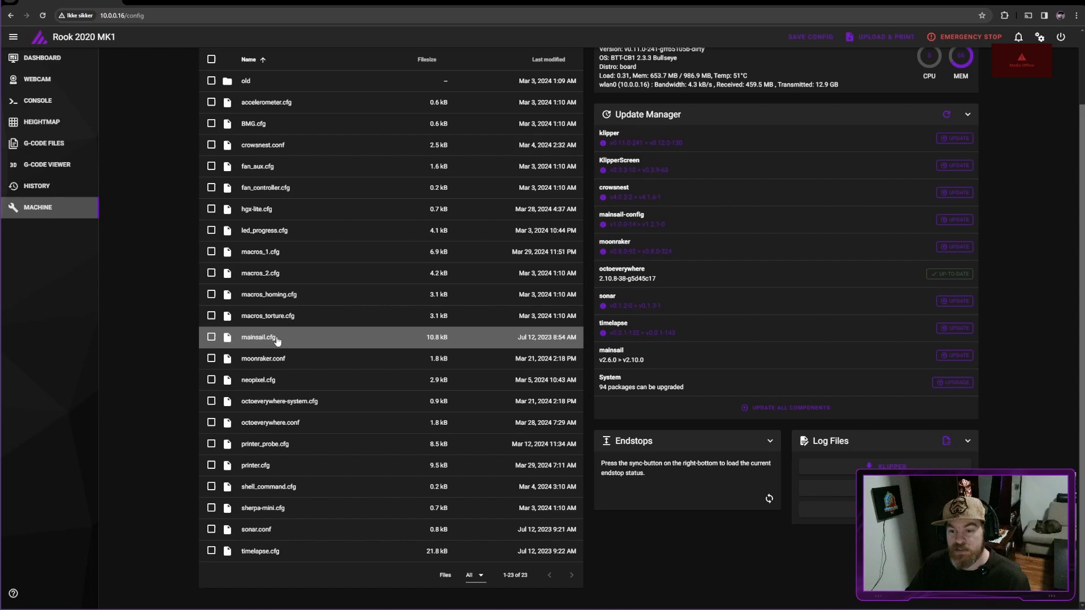
mouse_move(286, 340)
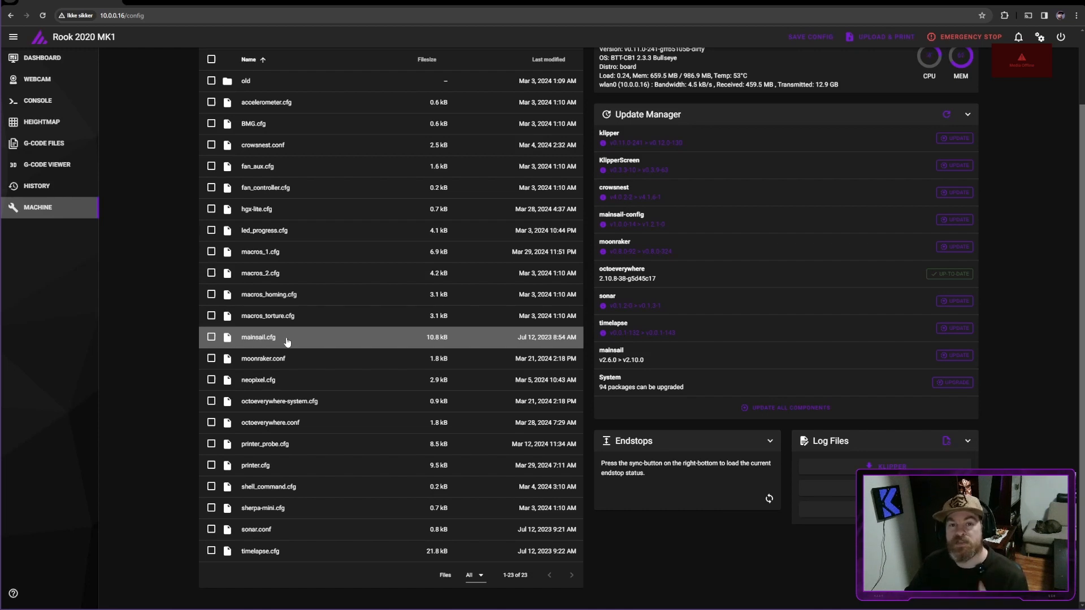
mouse_move(277, 316)
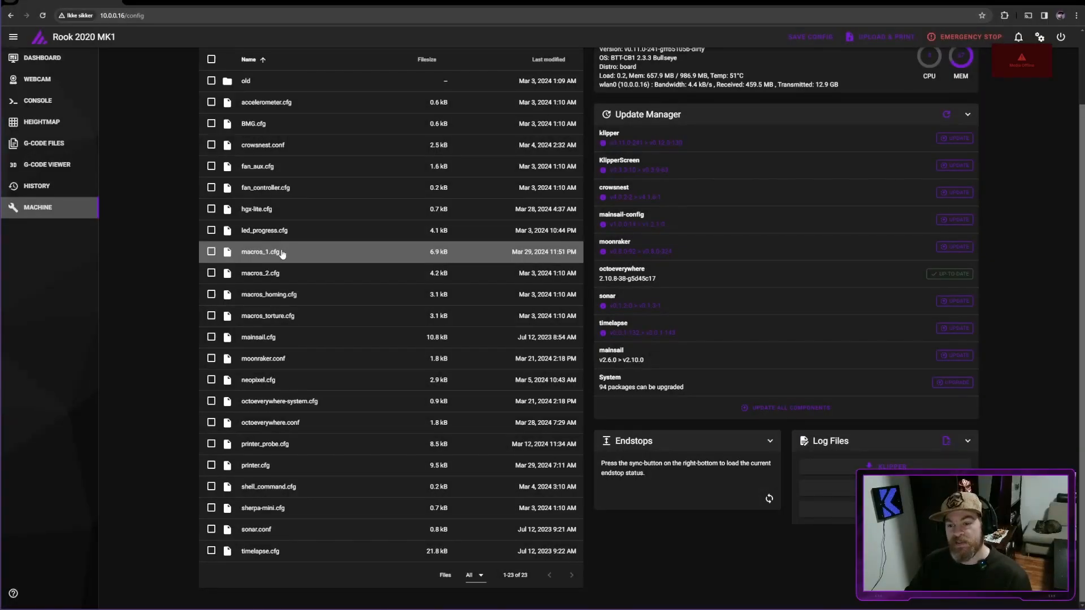
mouse_move(291, 273)
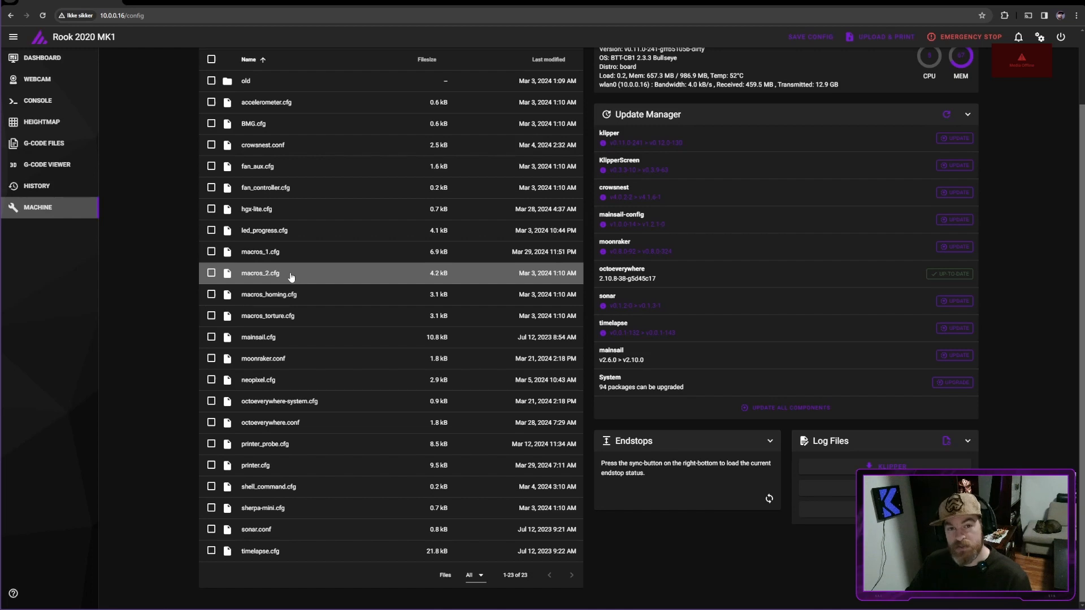
mouse_move(301, 315)
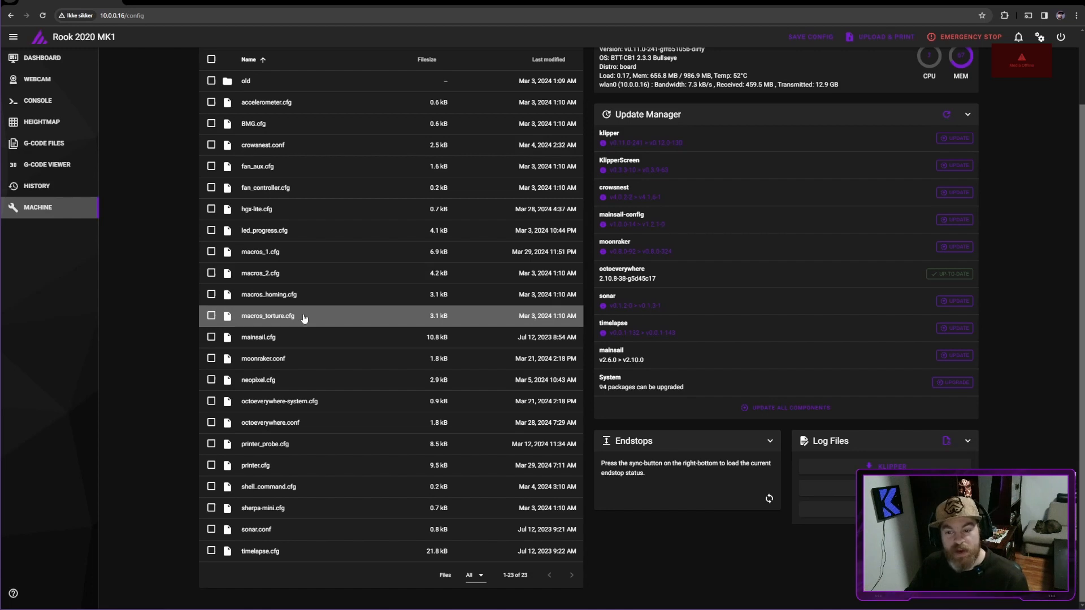
mouse_move(280, 401)
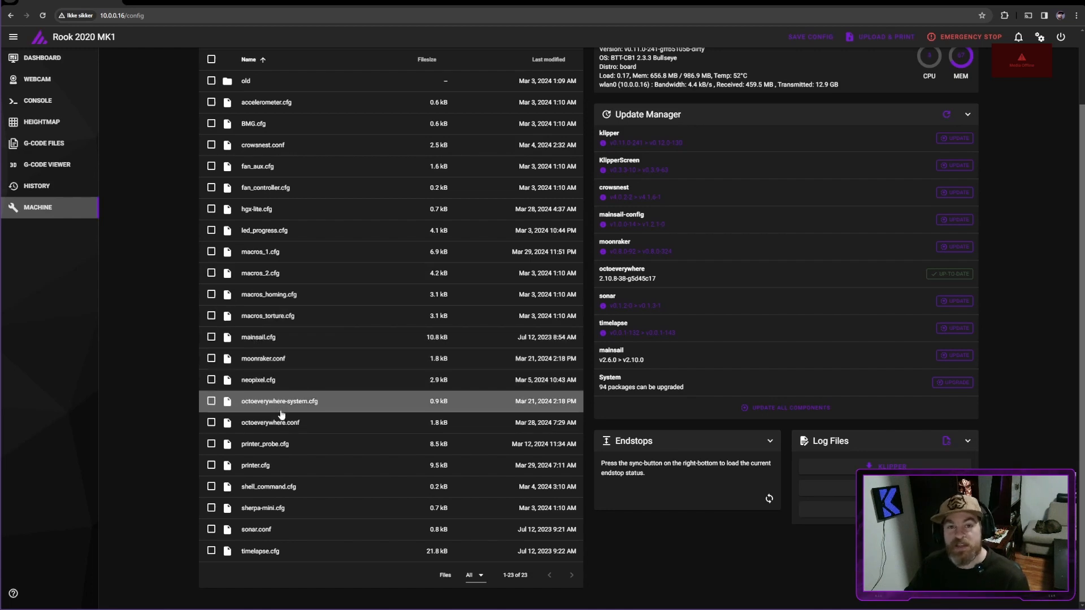
mouse_move(297, 449)
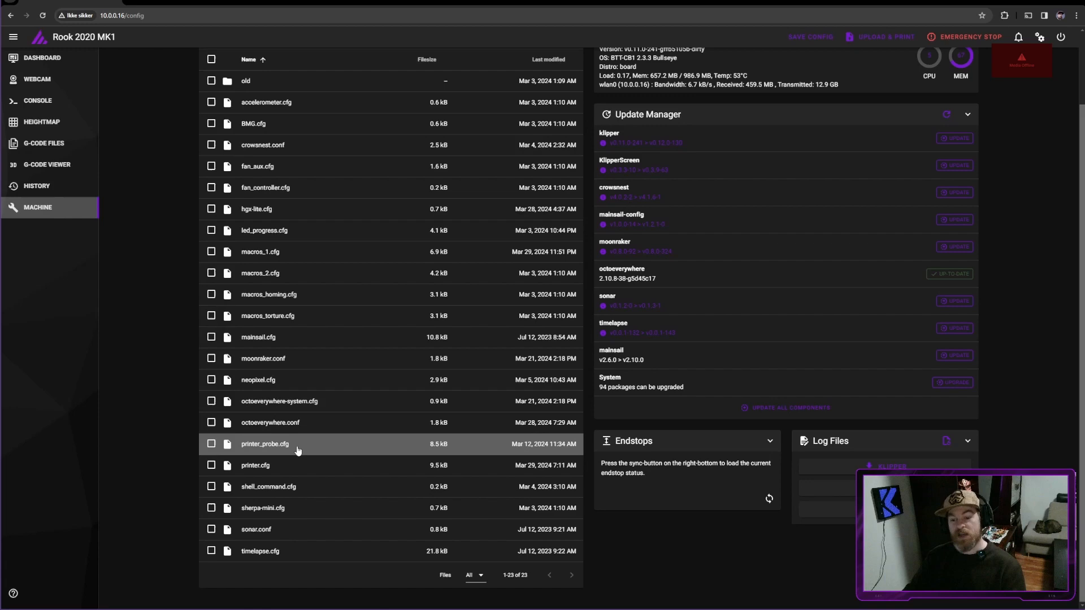
double_click(264, 443)
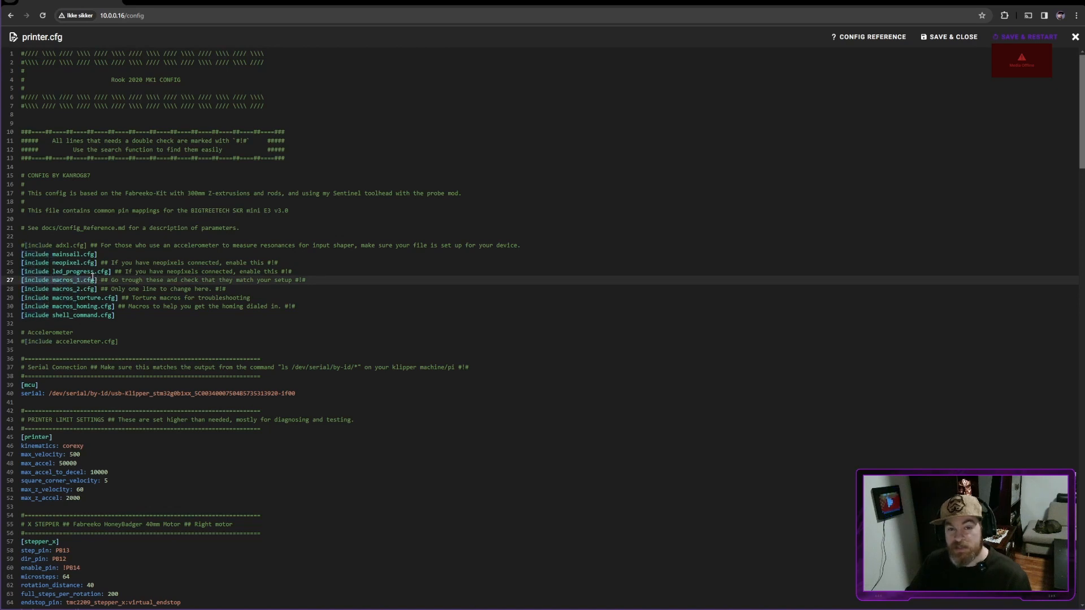
click(91, 288)
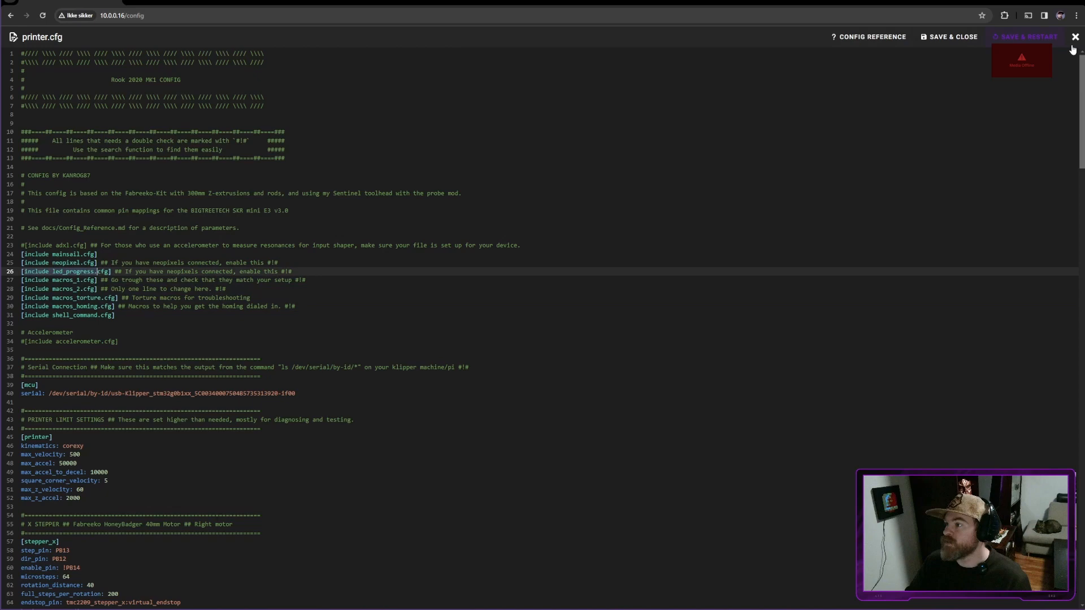
click(1075, 36)
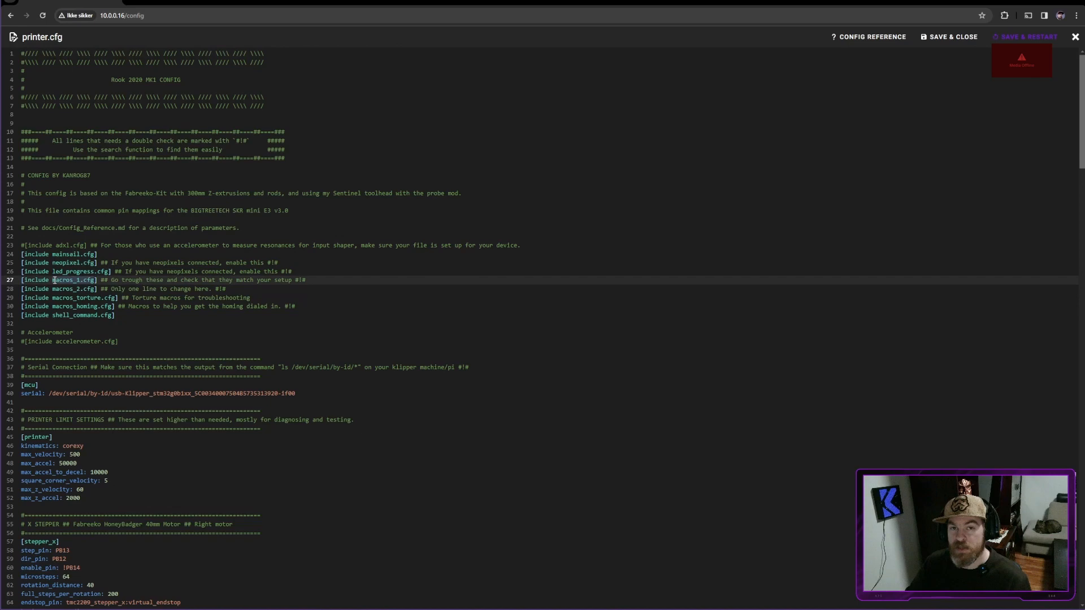
mouse_move(879, 66)
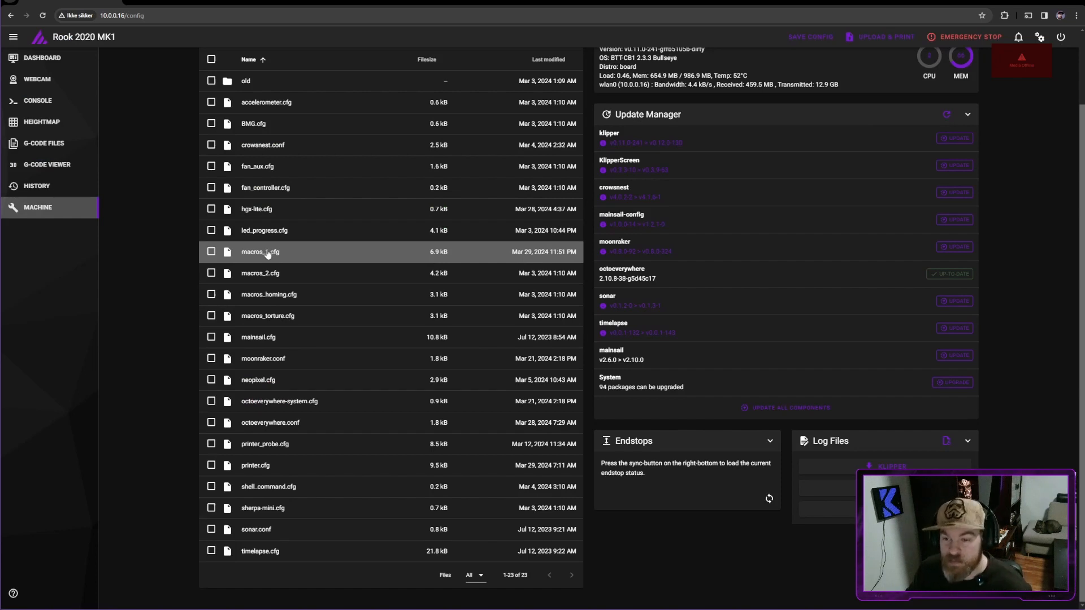
double_click(260, 251)
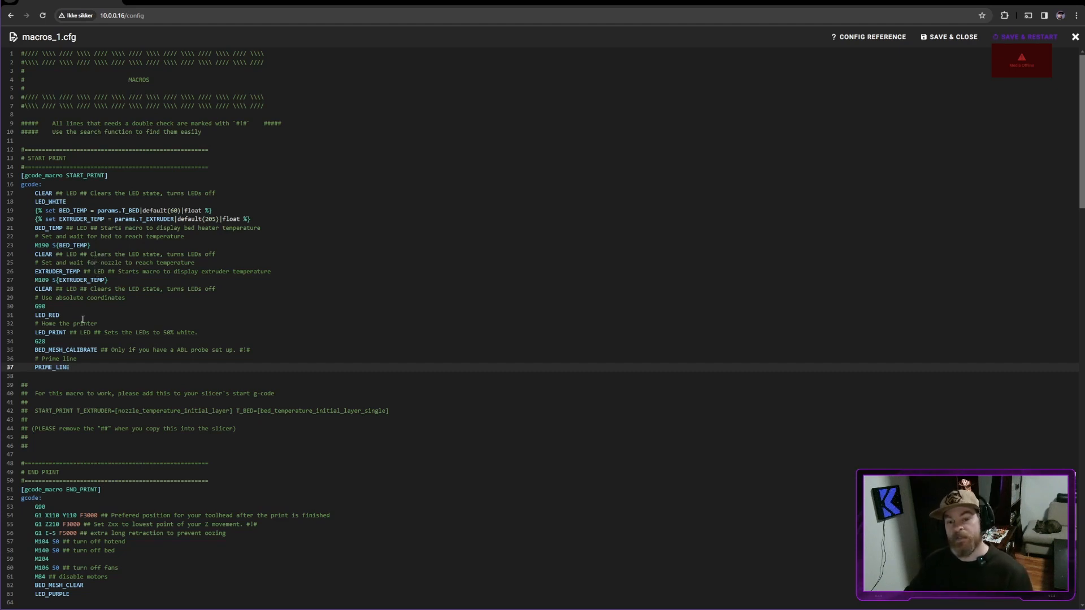
scroll(down, 3)
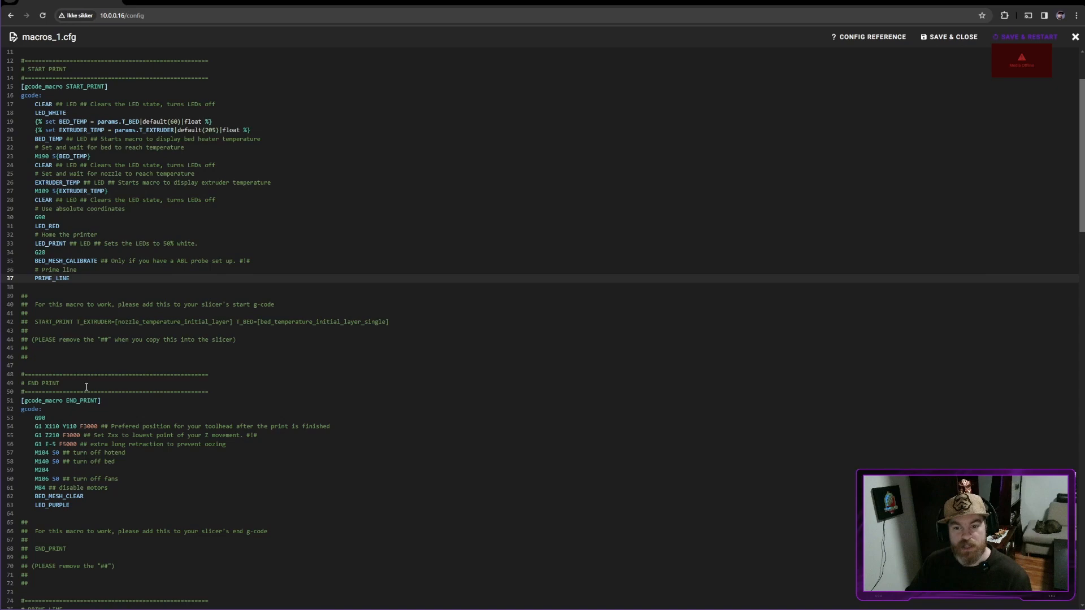
scroll(down, 3)
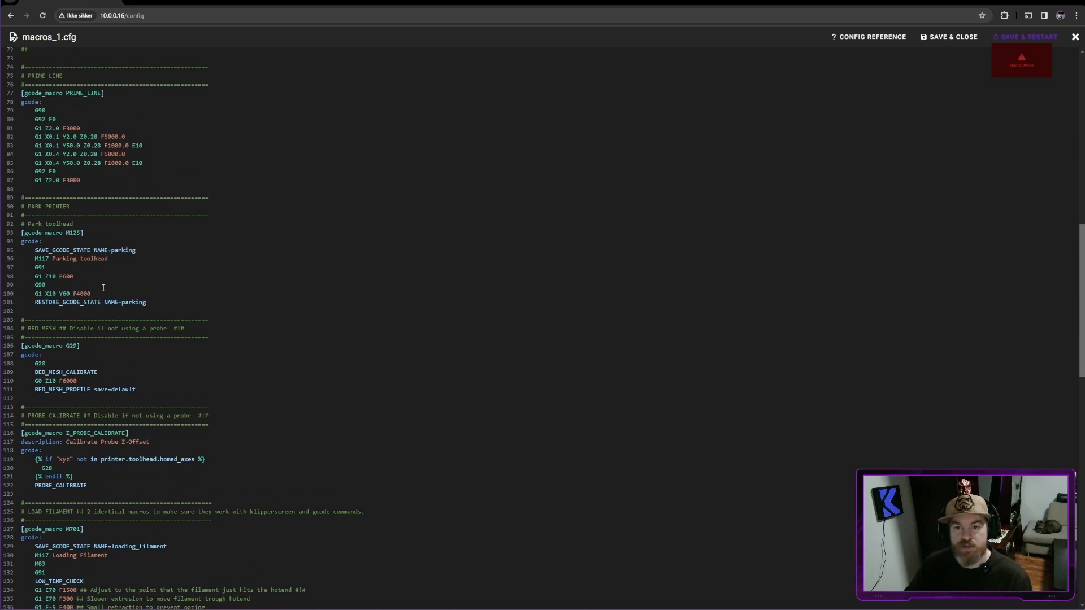
scroll(down, 3)
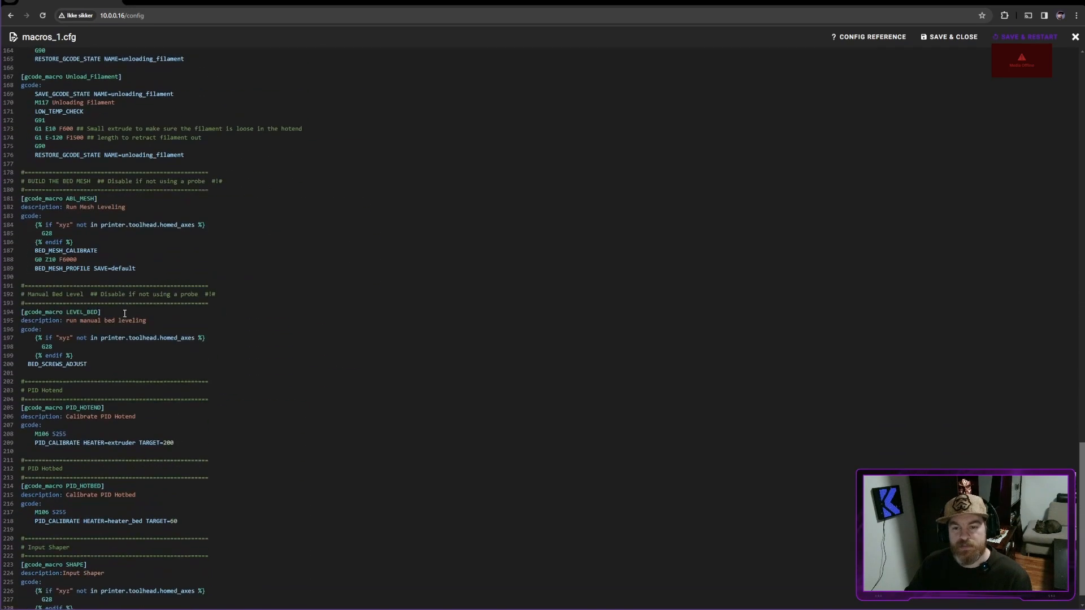
scroll(down, 3)
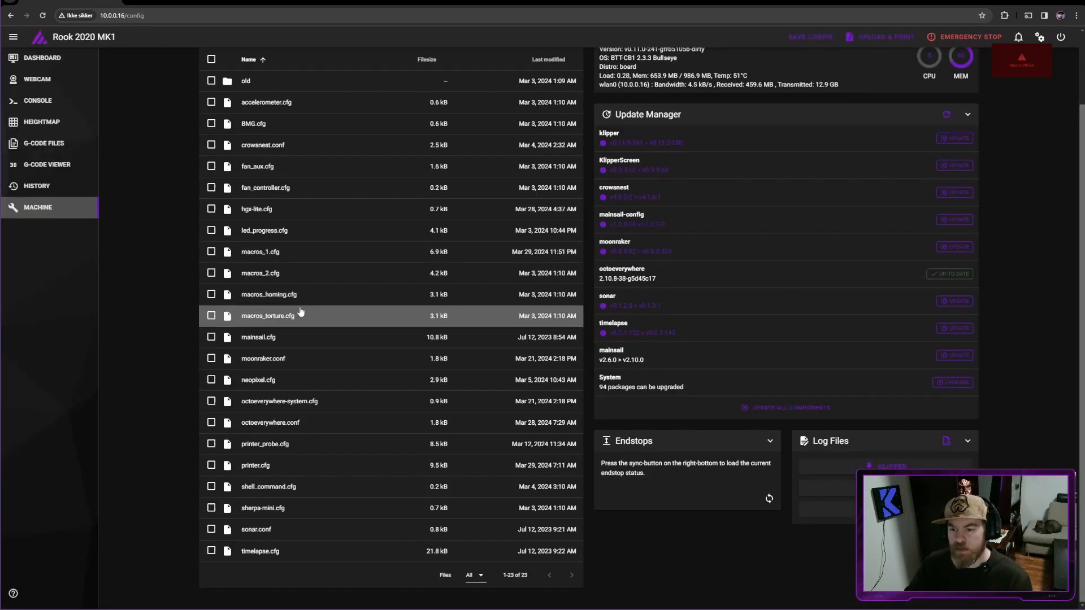
double_click(267, 316)
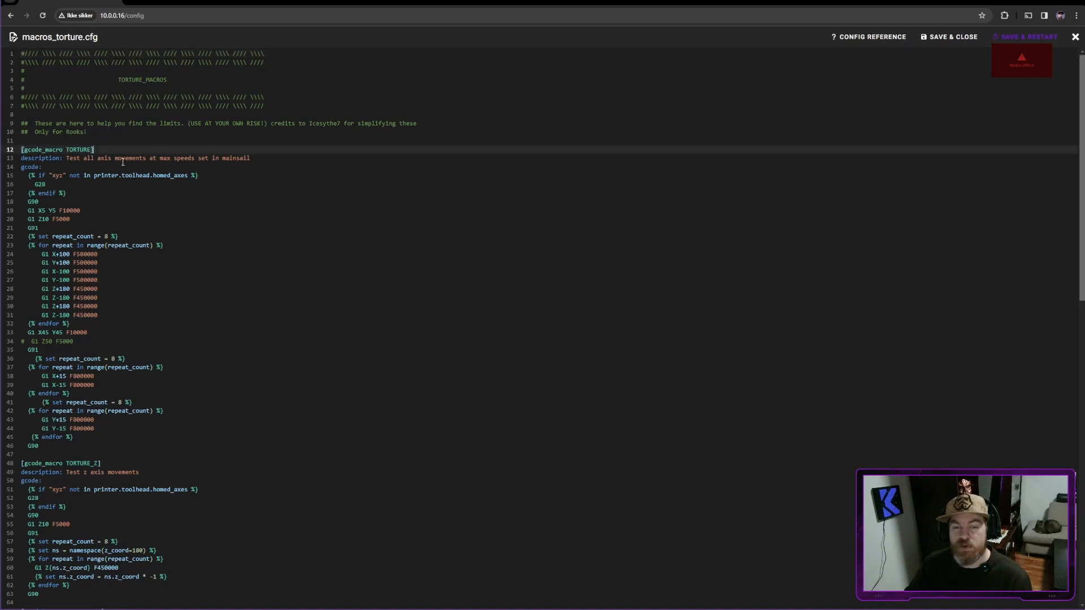
scroll(down, 3)
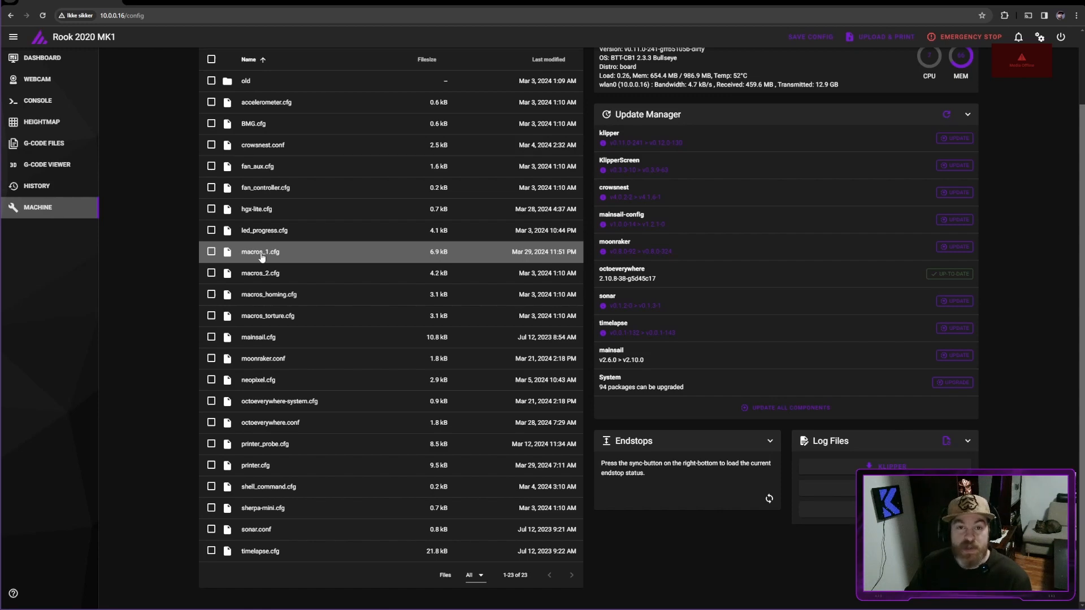
double_click(260, 251)
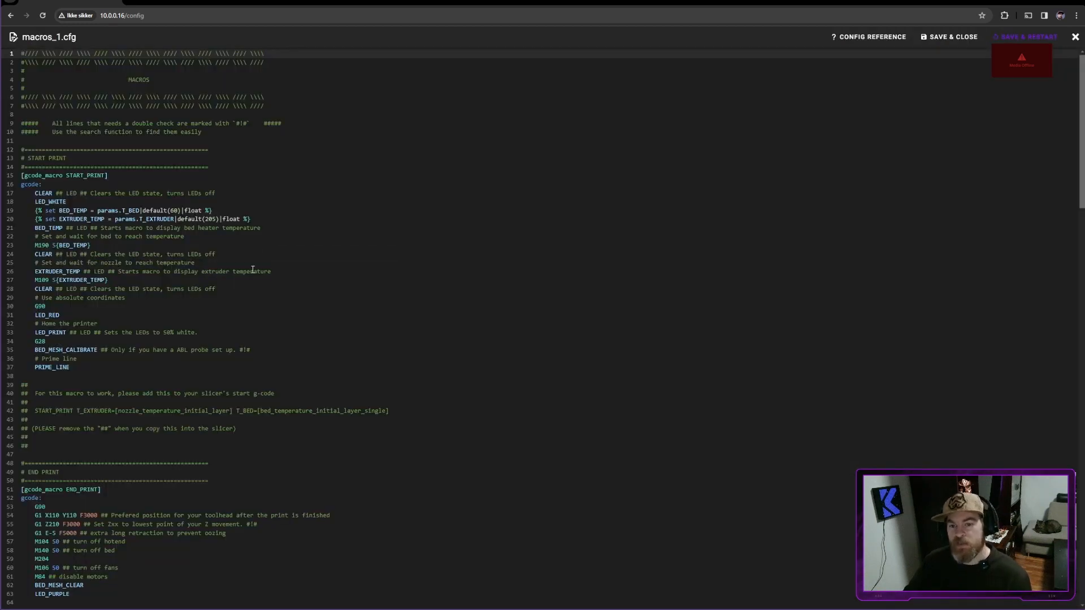
scroll(down, 3)
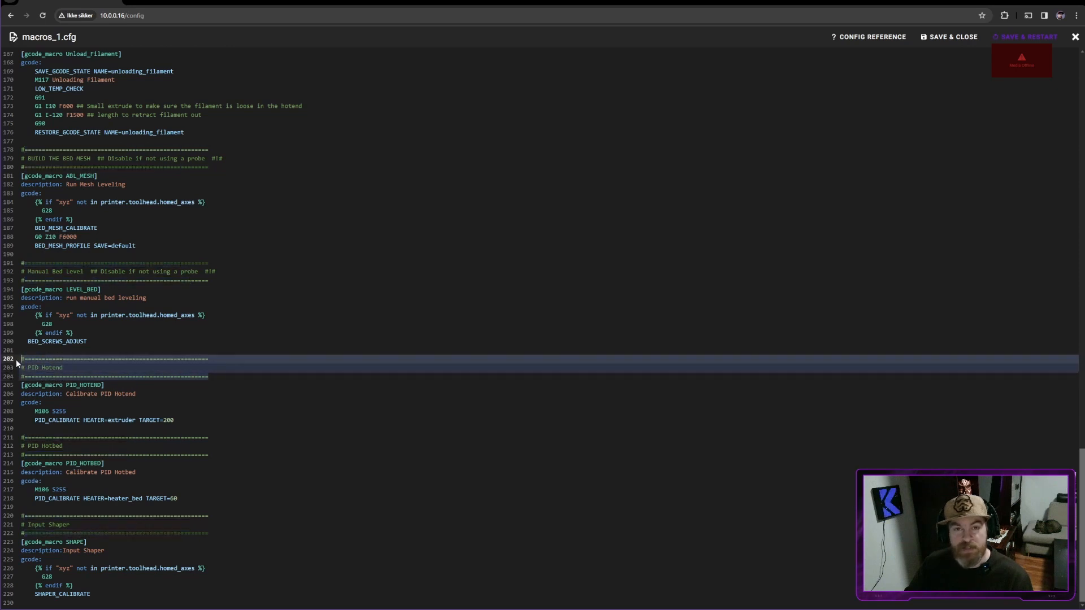
click(24, 359)
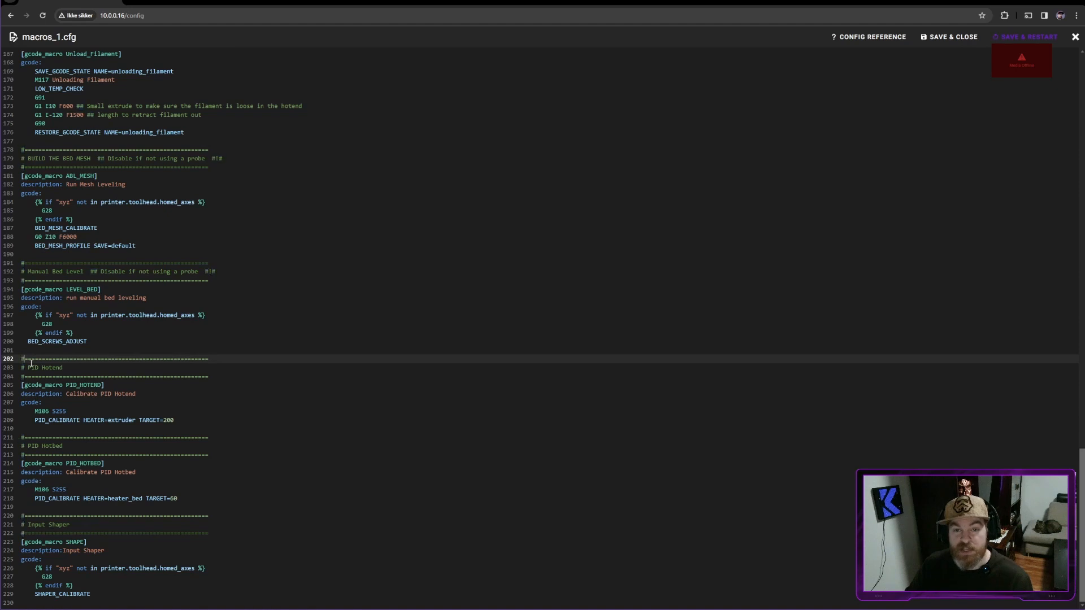
double_click(45, 368)
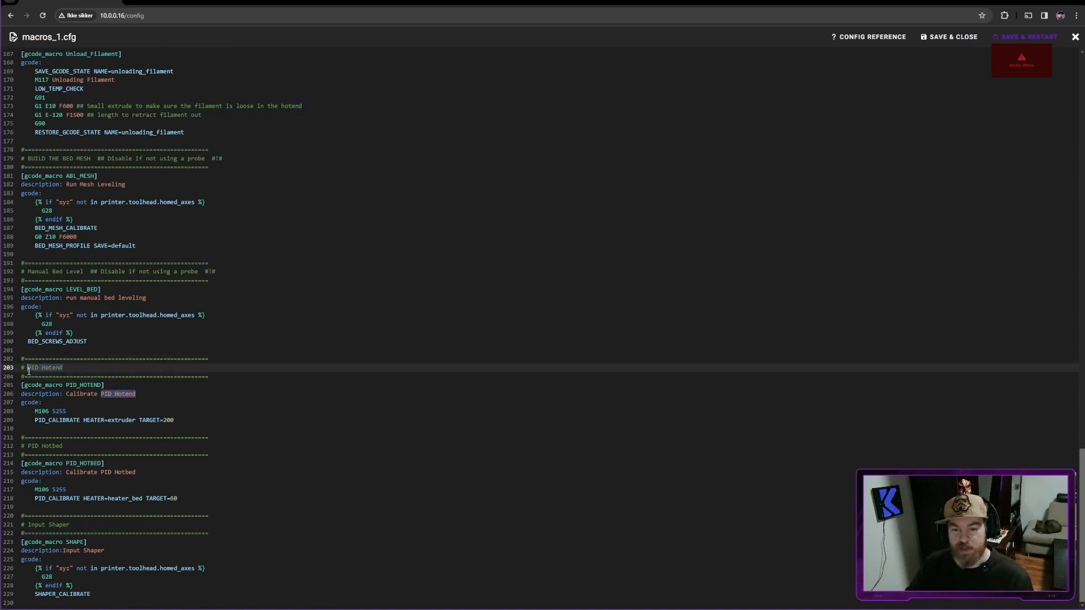
click(63, 367)
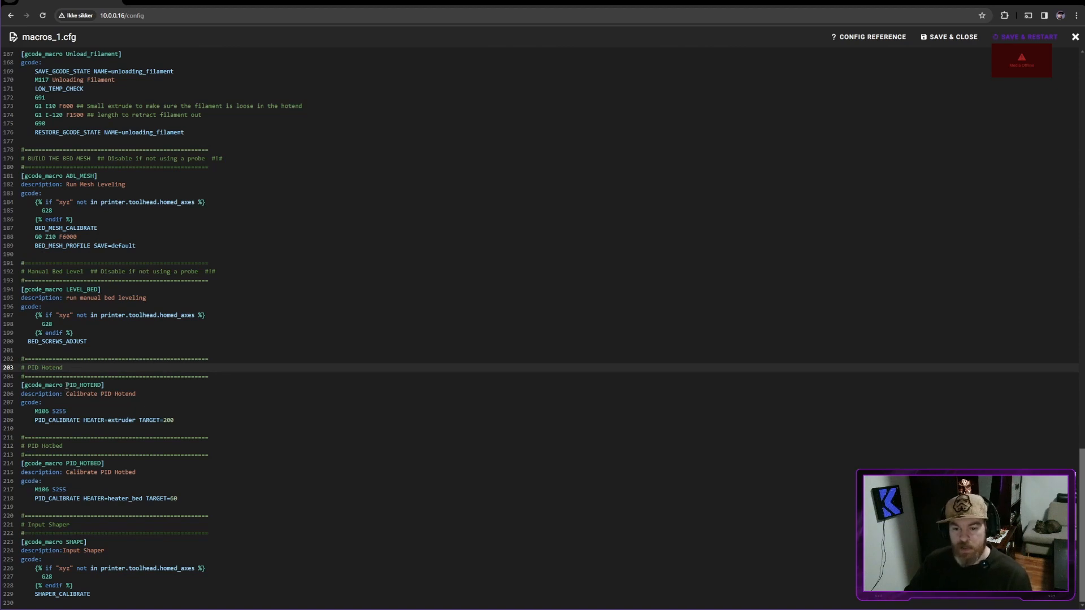
double_click(82, 384)
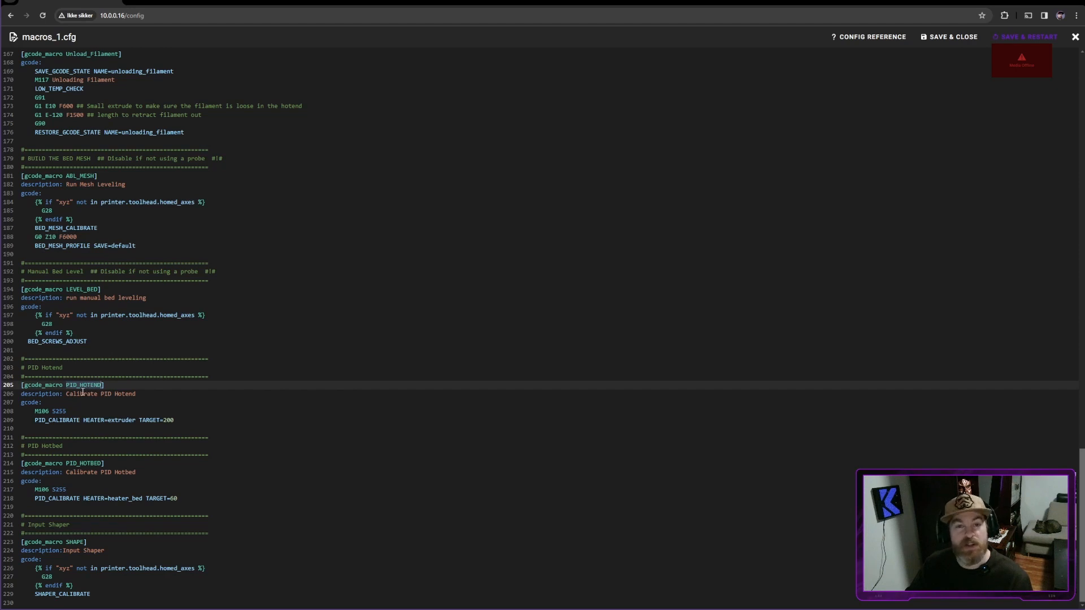
double_click(82, 384)
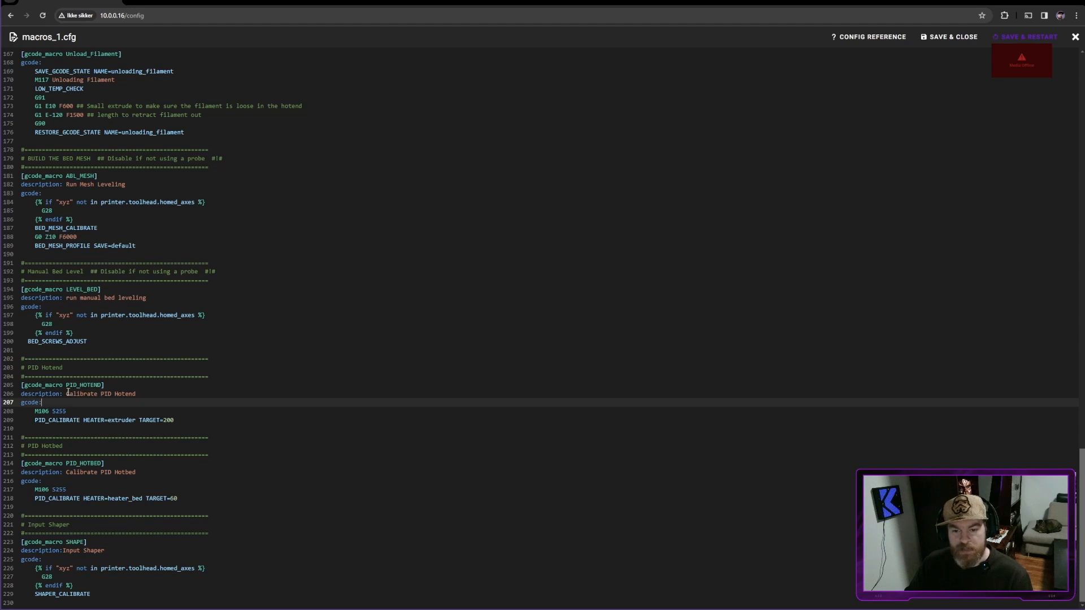
double_click(100, 393)
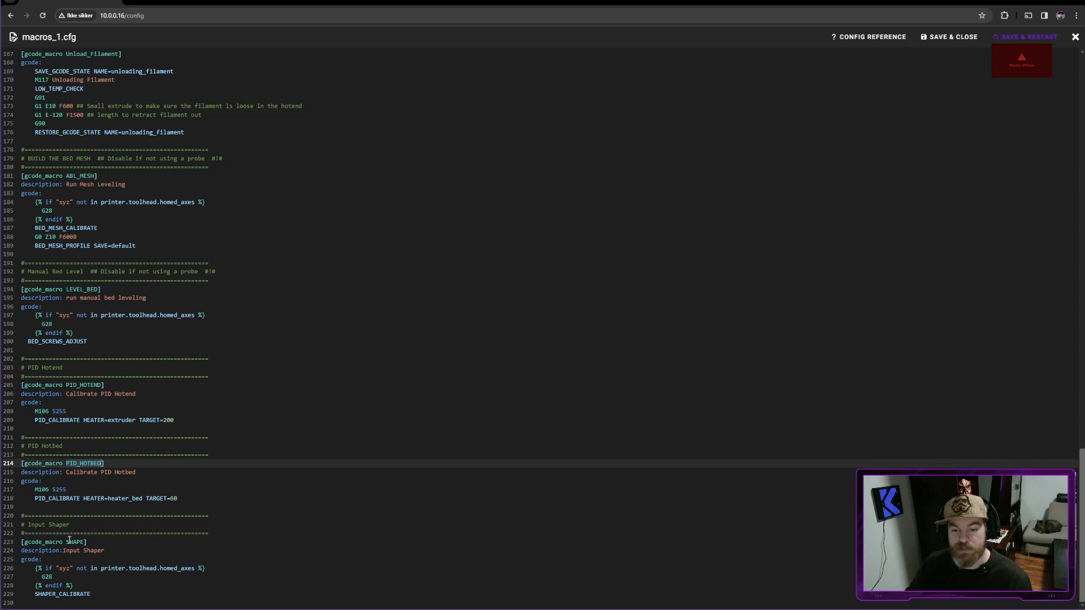
double_click(72, 541)
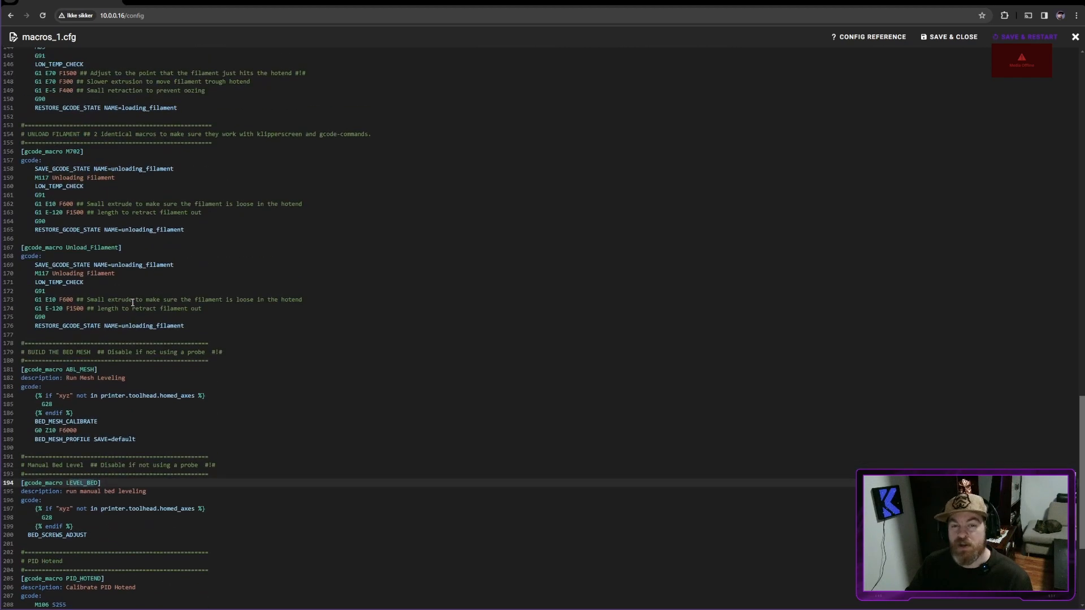
Review the unload macros in macros_1.cfg, highlighting the M702 macro name.
scroll(up, 3)
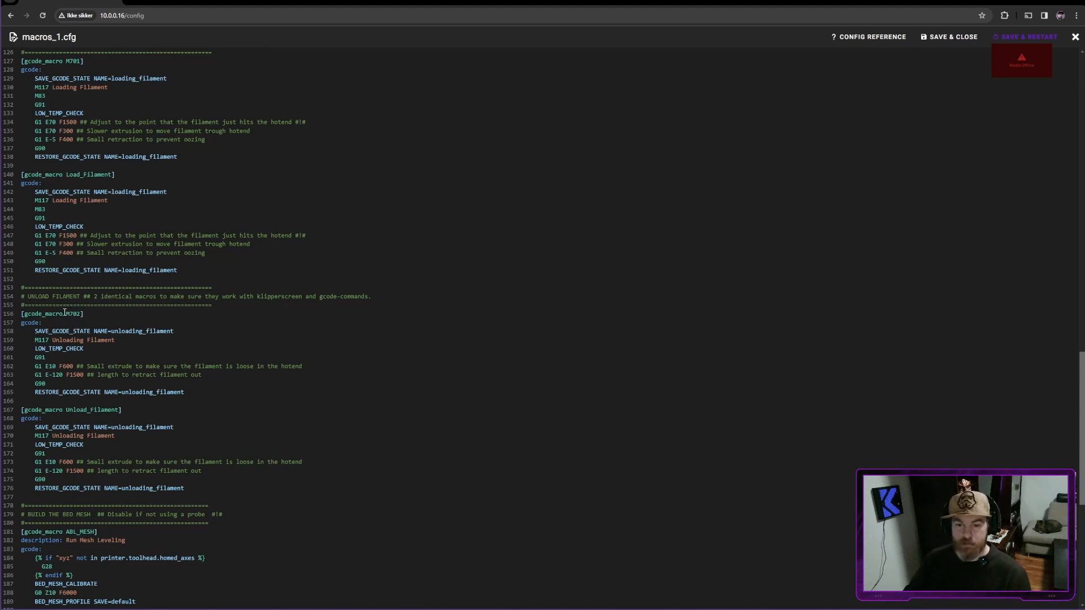
double_click(76, 409)
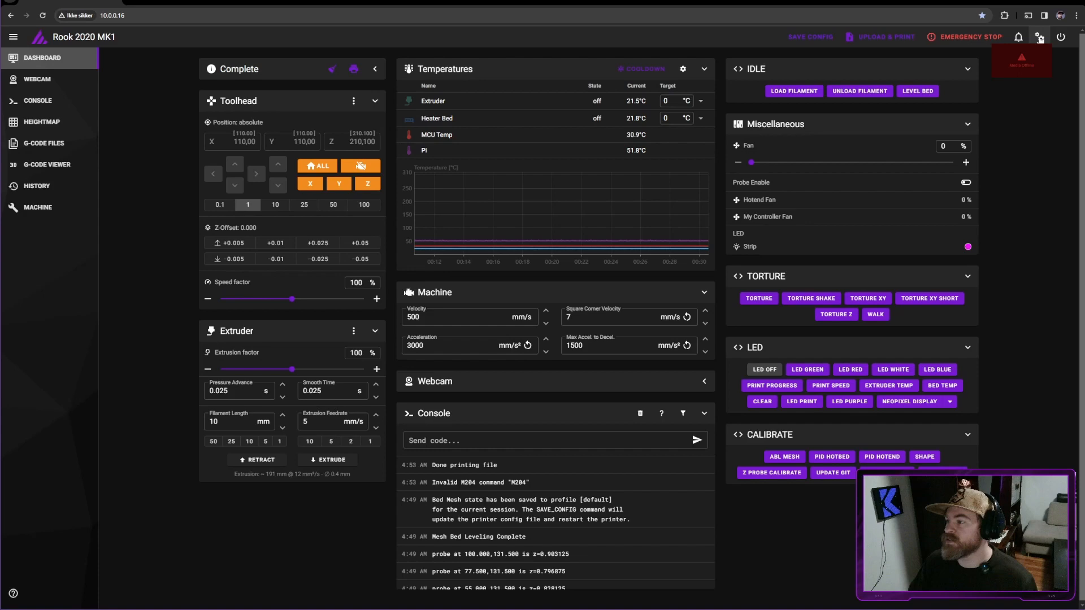
In Interface Settings > Macros, switch macro management to Simple.
click(1037, 36)
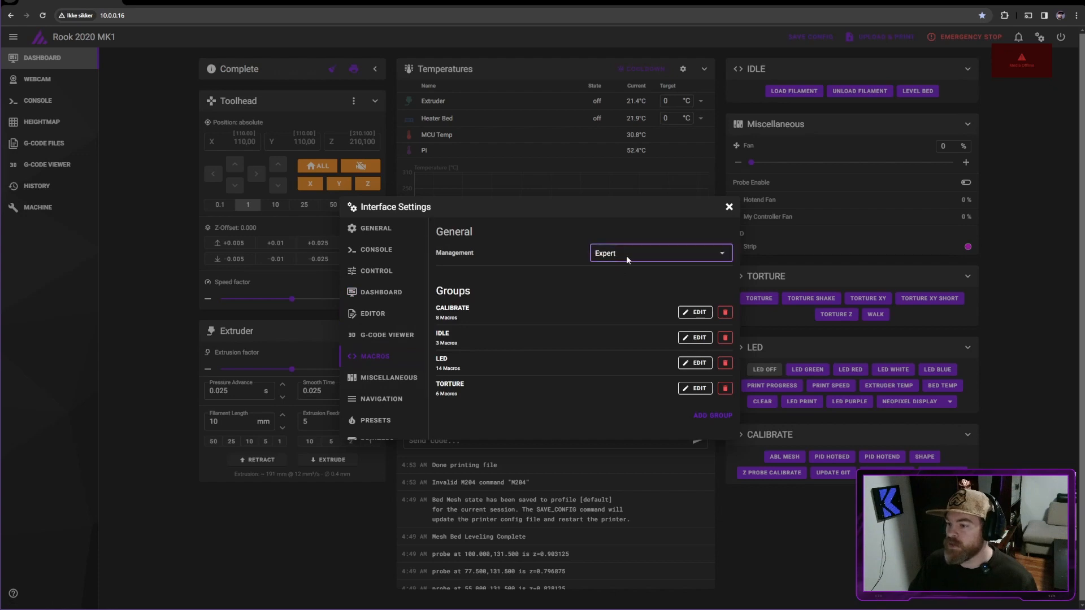
click(659, 252)
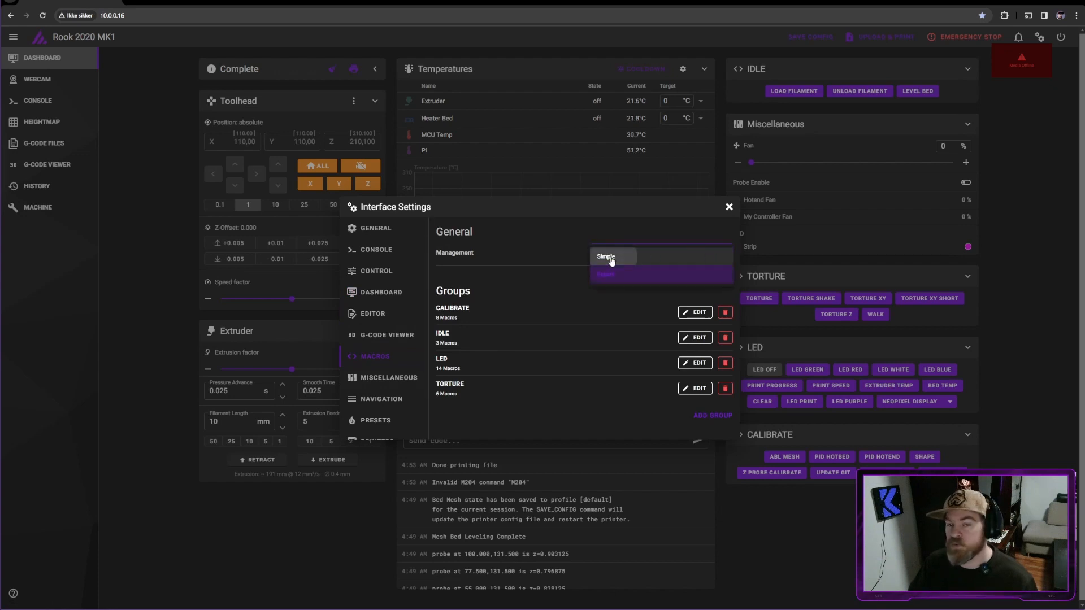
click(603, 274)
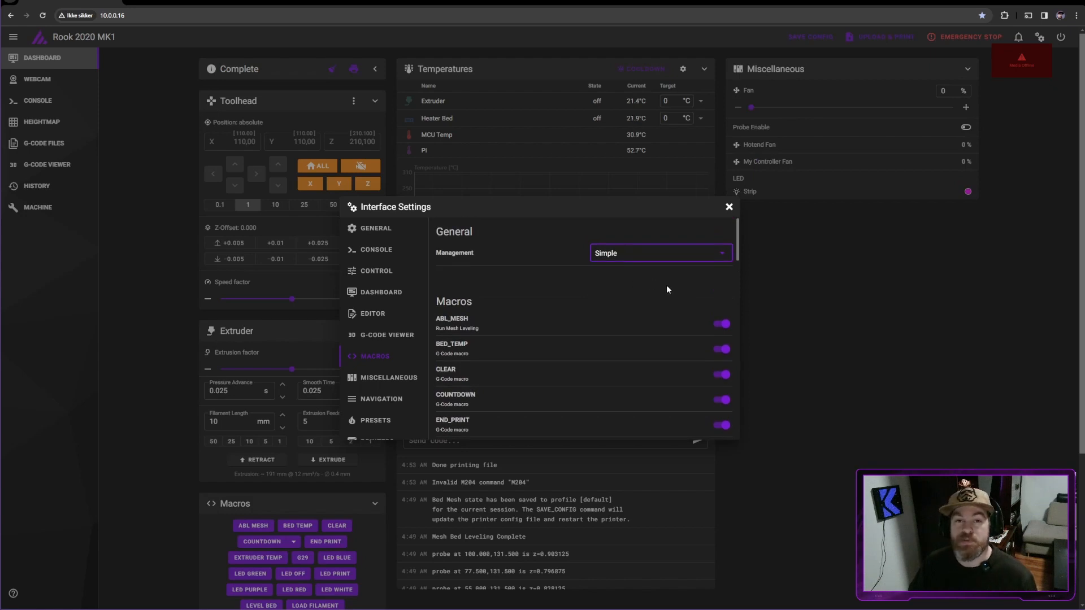
scroll(down, 3)
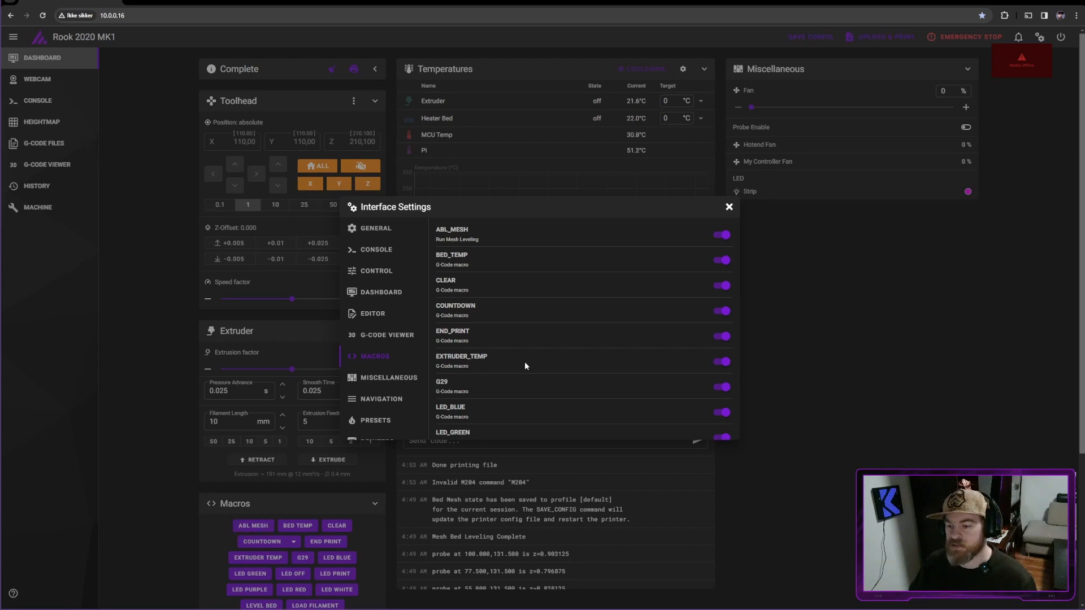
Hide and re-show ABL_MESH, then switch macro management back to Expert.
click(376, 227)
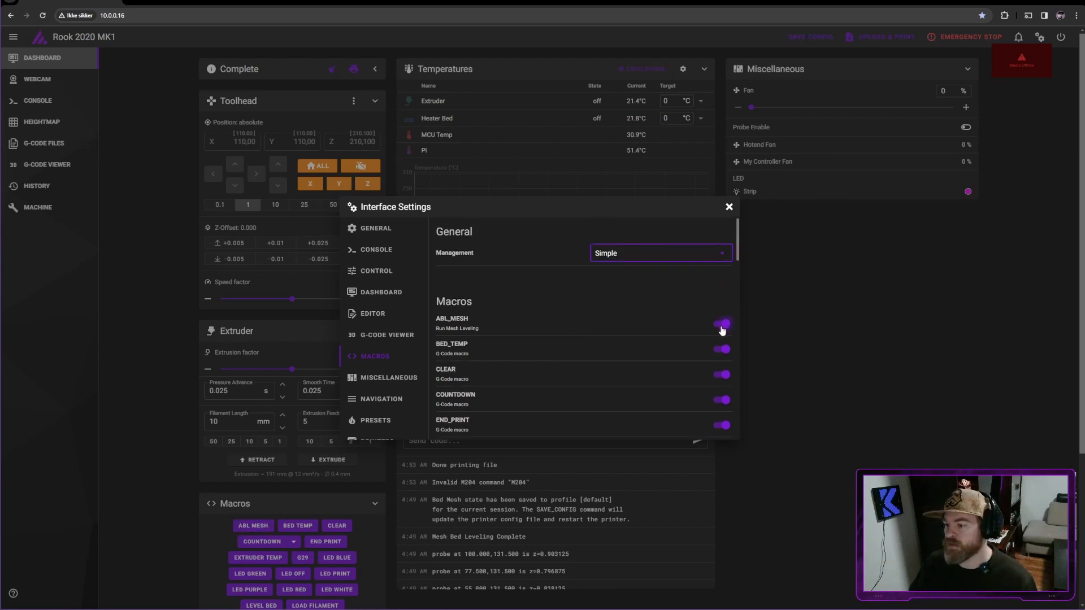
click(722, 324)
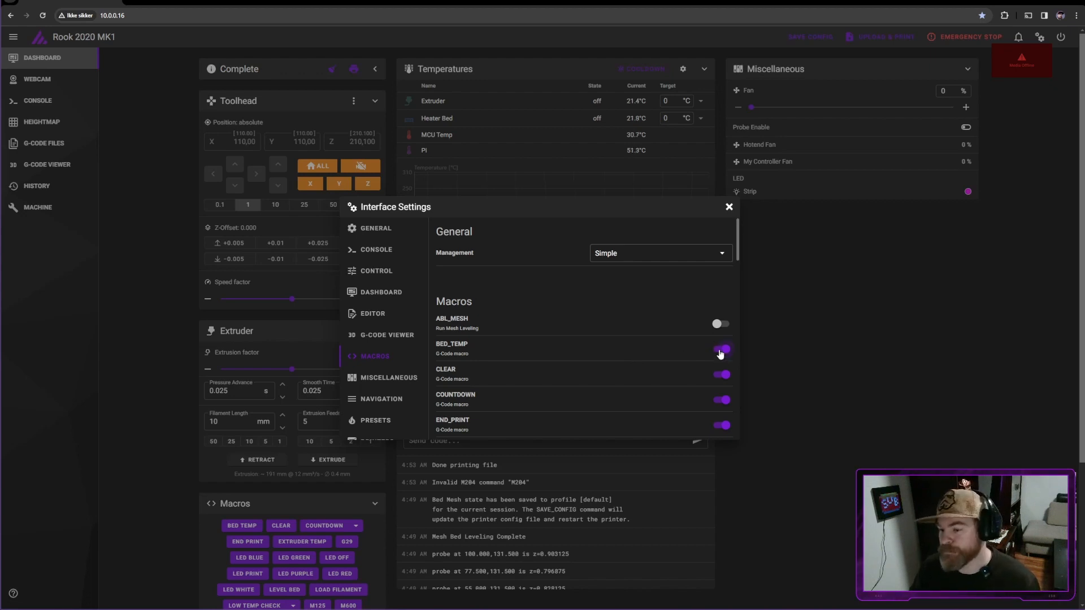
click(720, 324)
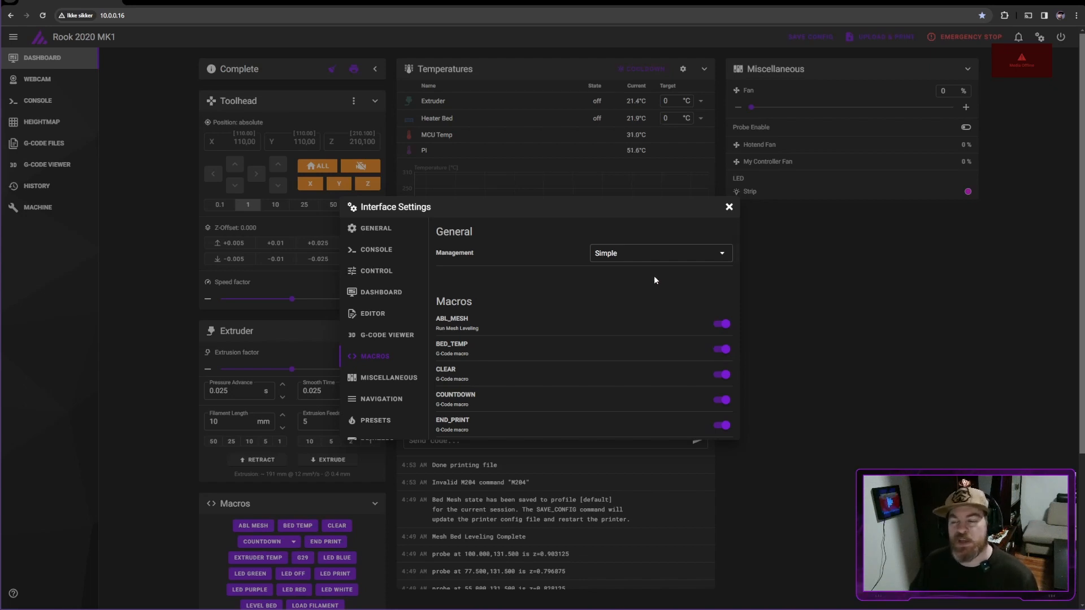
click(658, 252)
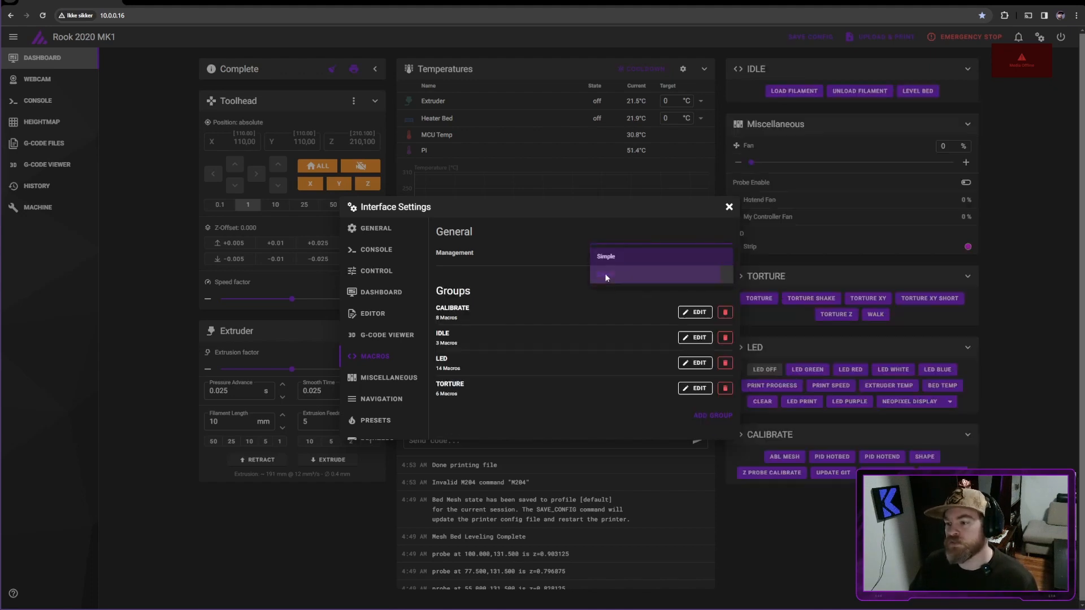
click(605, 275)
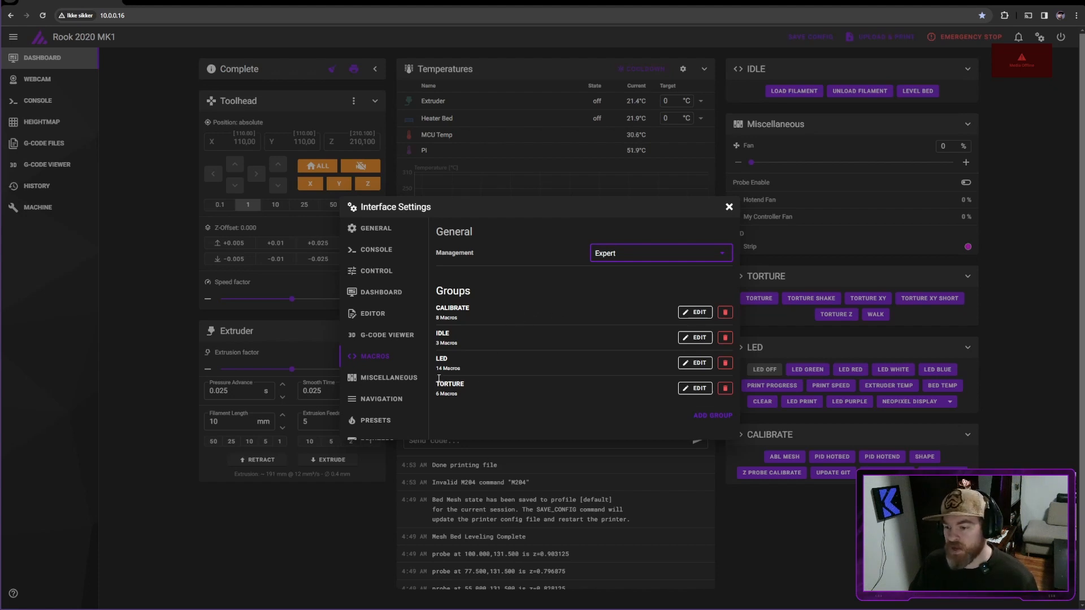
Delete the TORTURE macro group from the macro settings.
double_click(450, 384)
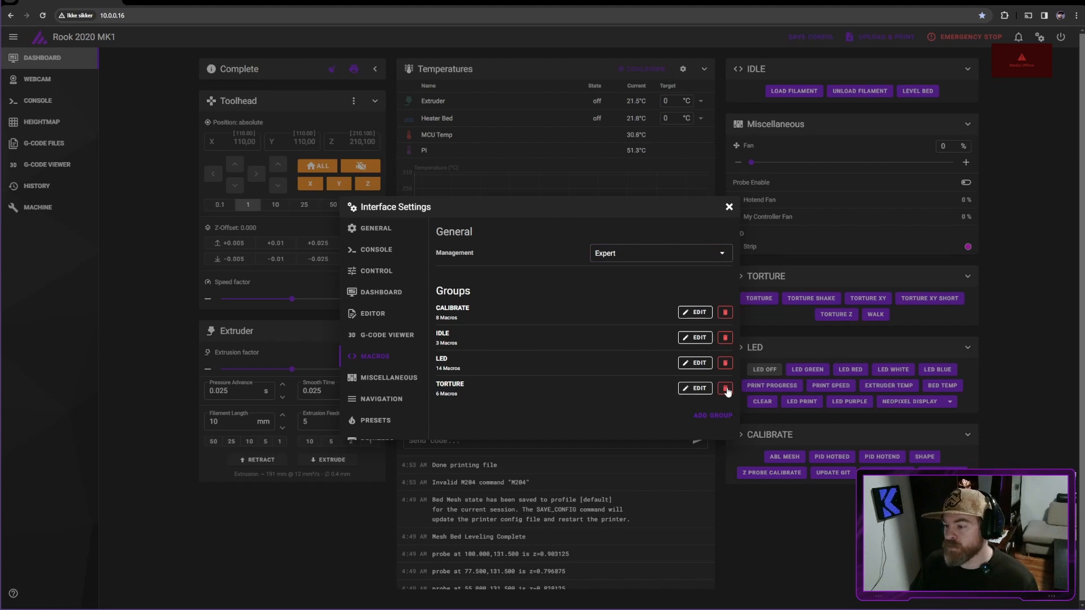
click(726, 388)
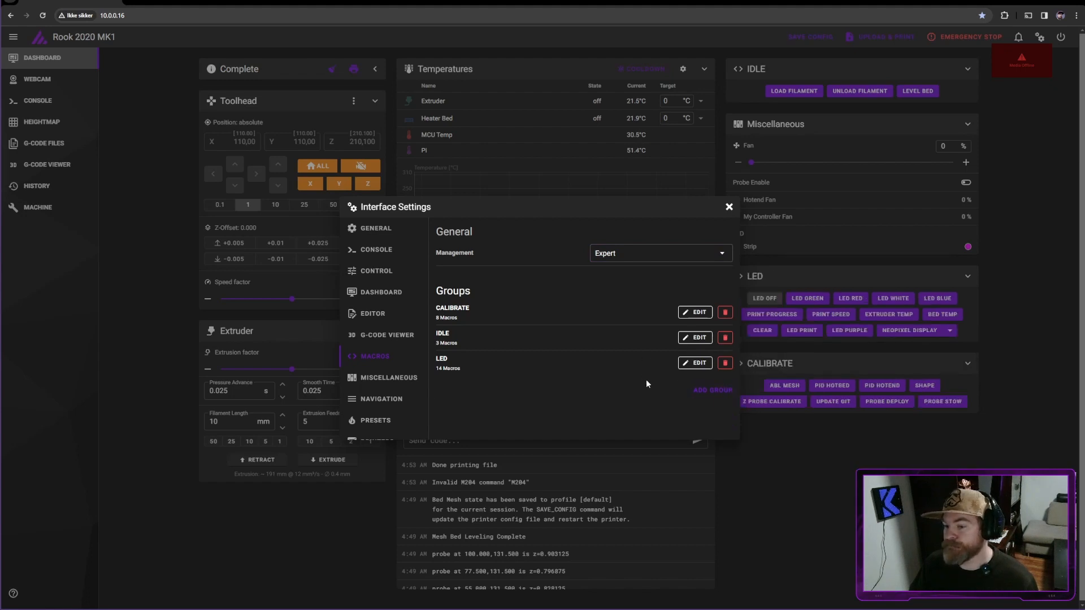
mouse_move(637, 385)
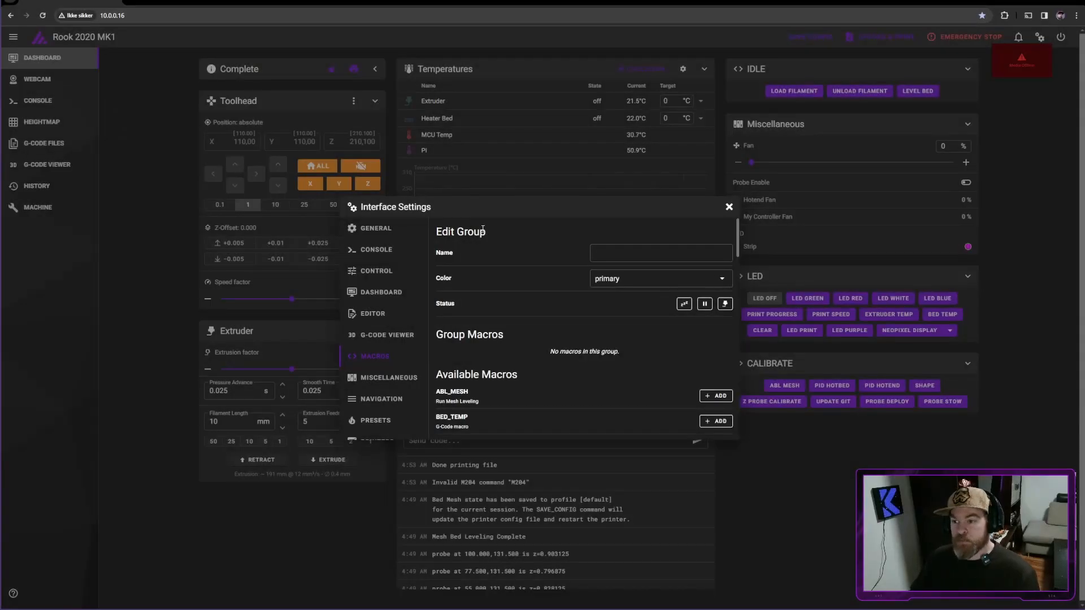
Name the new group TORTURE, give it the warning colour and show it only in standby.
click(659, 252)
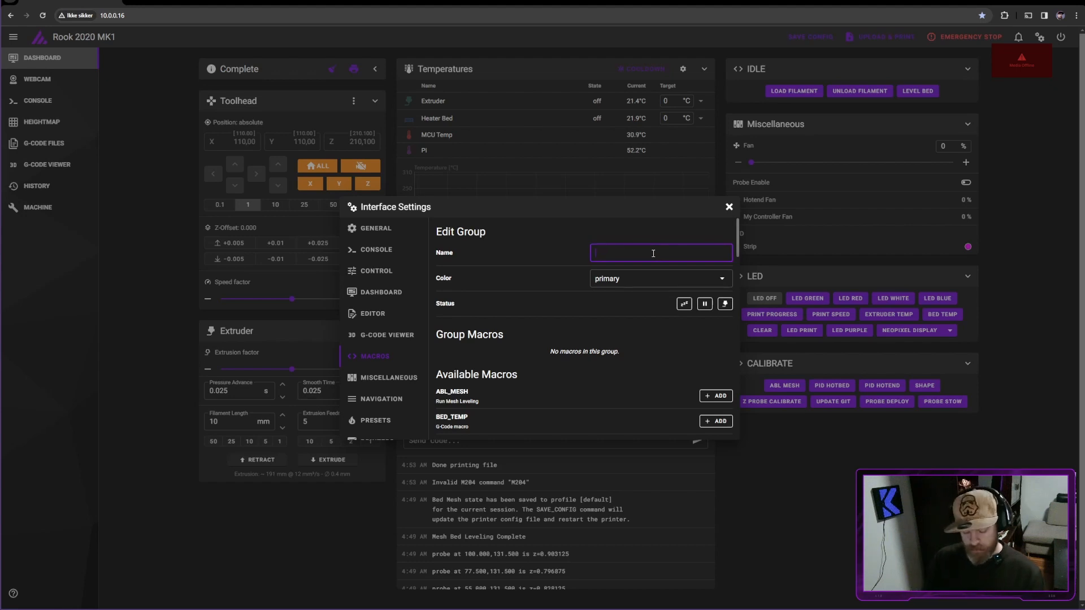
text(TORTURE)
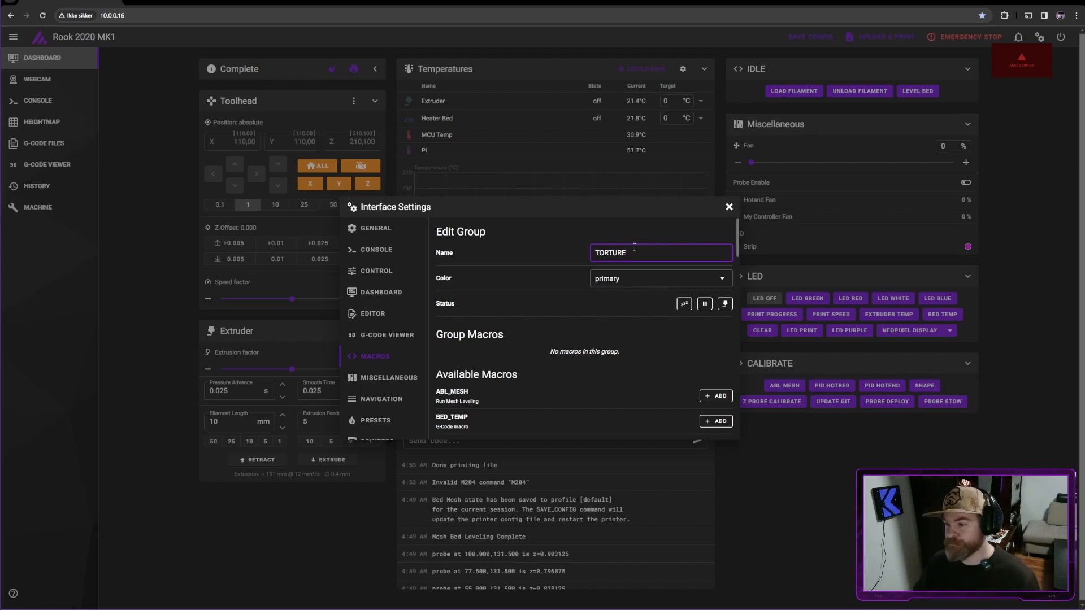
click(659, 278)
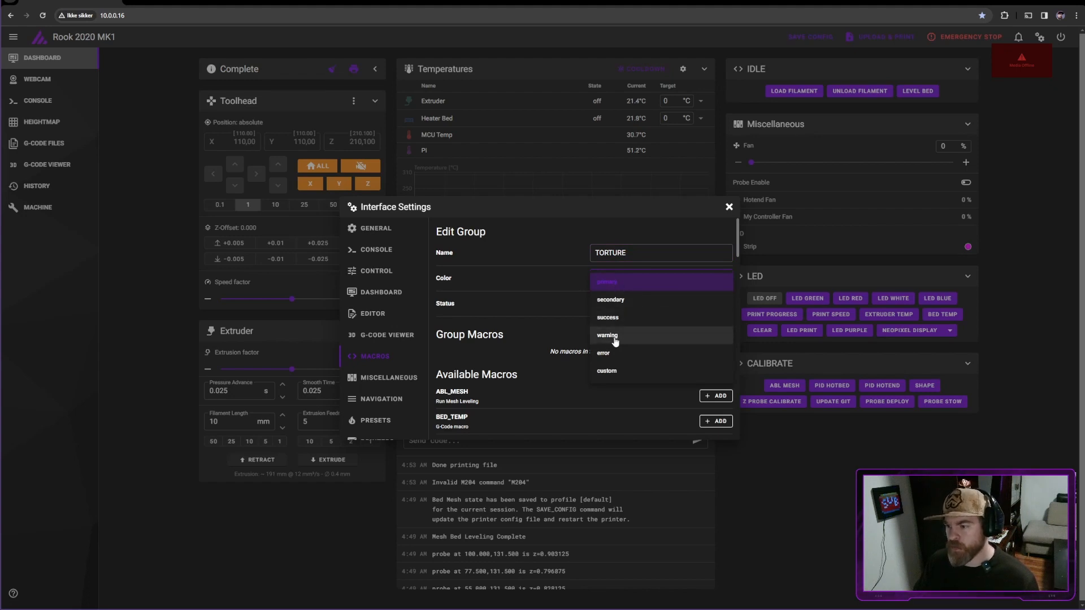
click(606, 334)
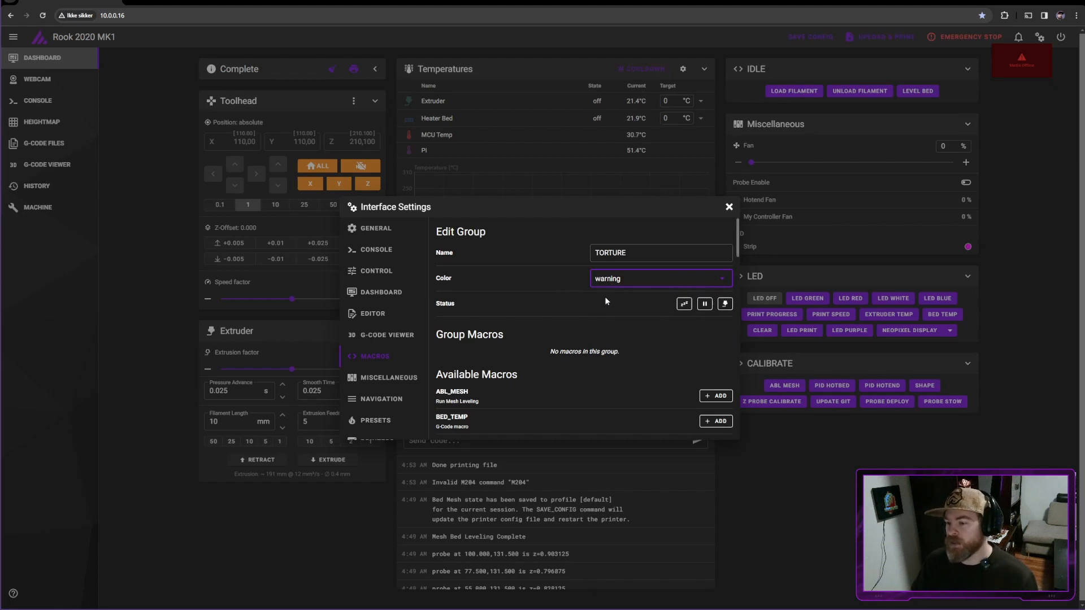
mouse_move(684, 304)
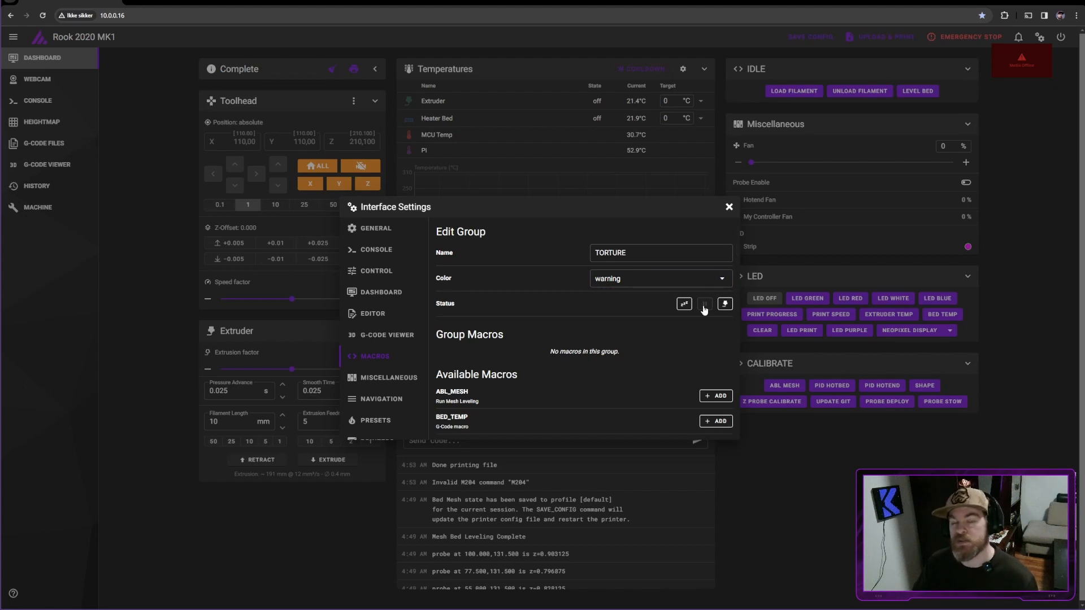
mouse_move(725, 304)
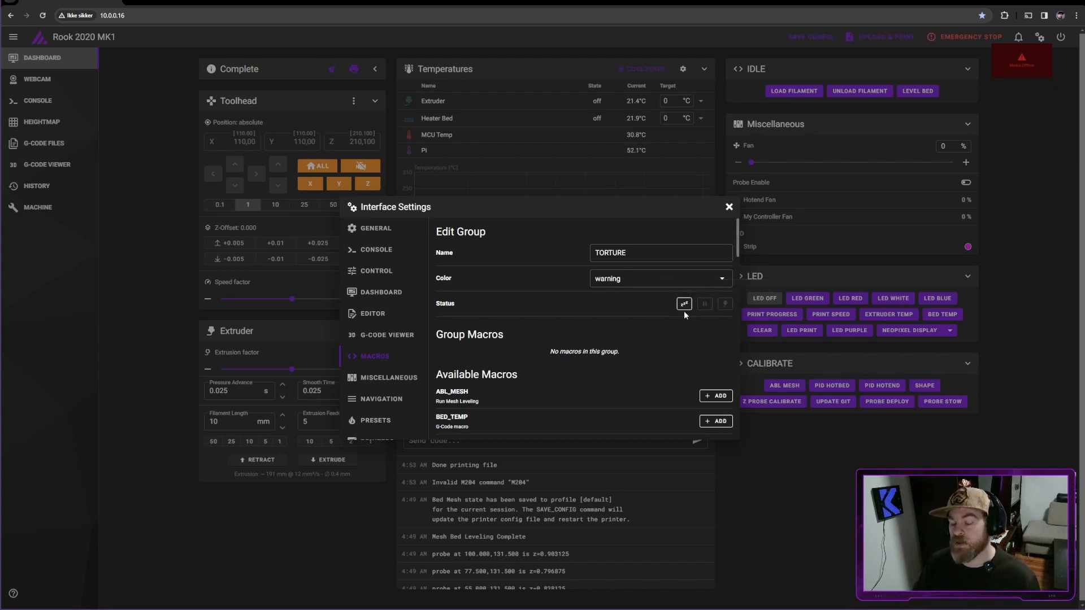
mouse_move(685, 304)
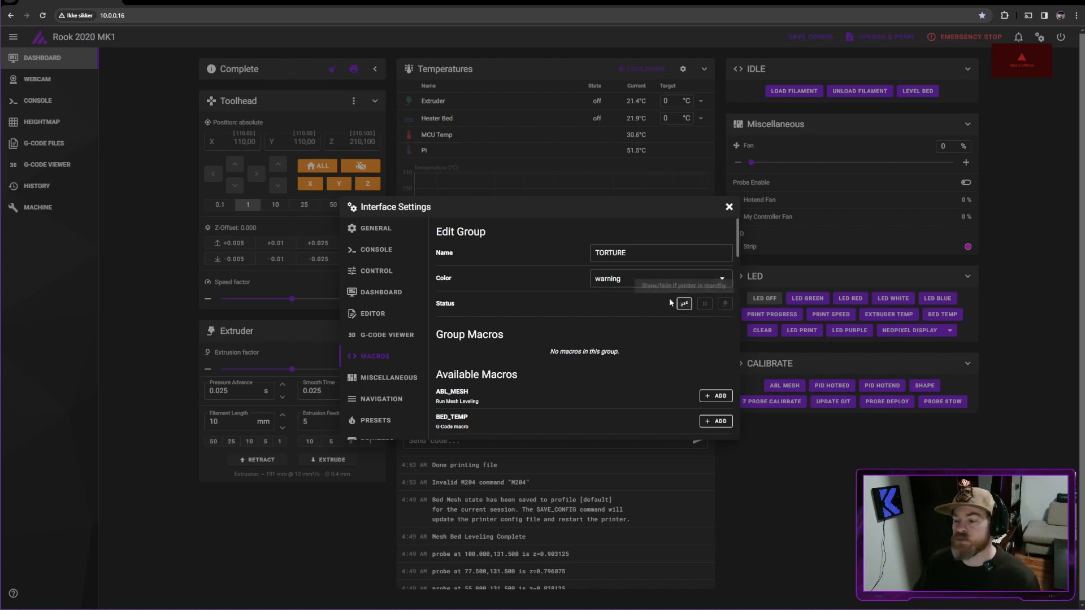
mouse_move(646, 337)
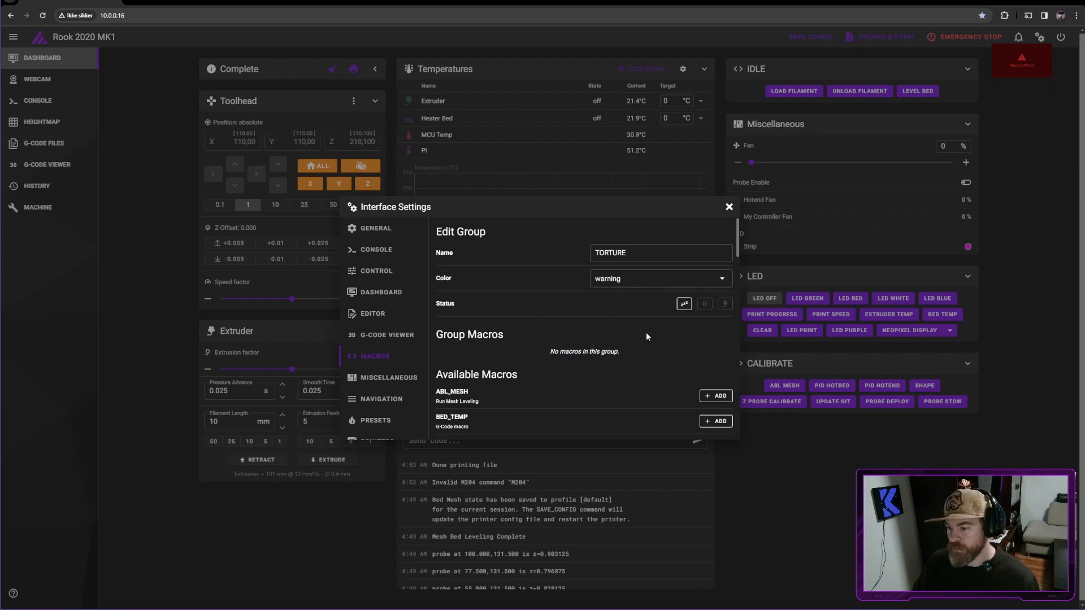
double_click(469, 334)
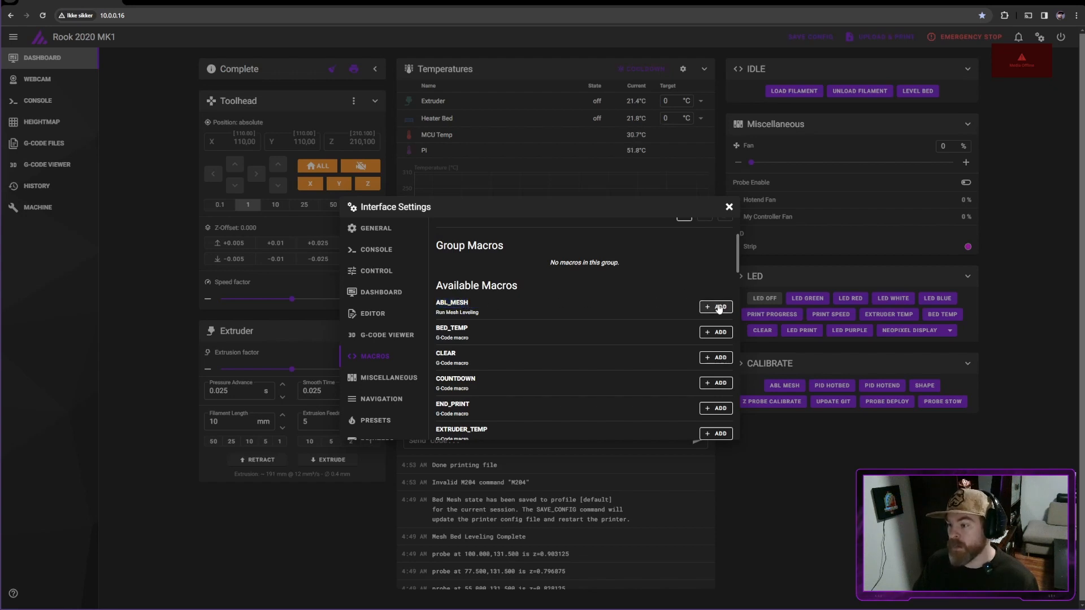
Add and remove ABL_MESH, then add BED_TEMP and ABL_MESH to the TORTURE group.
click(717, 307)
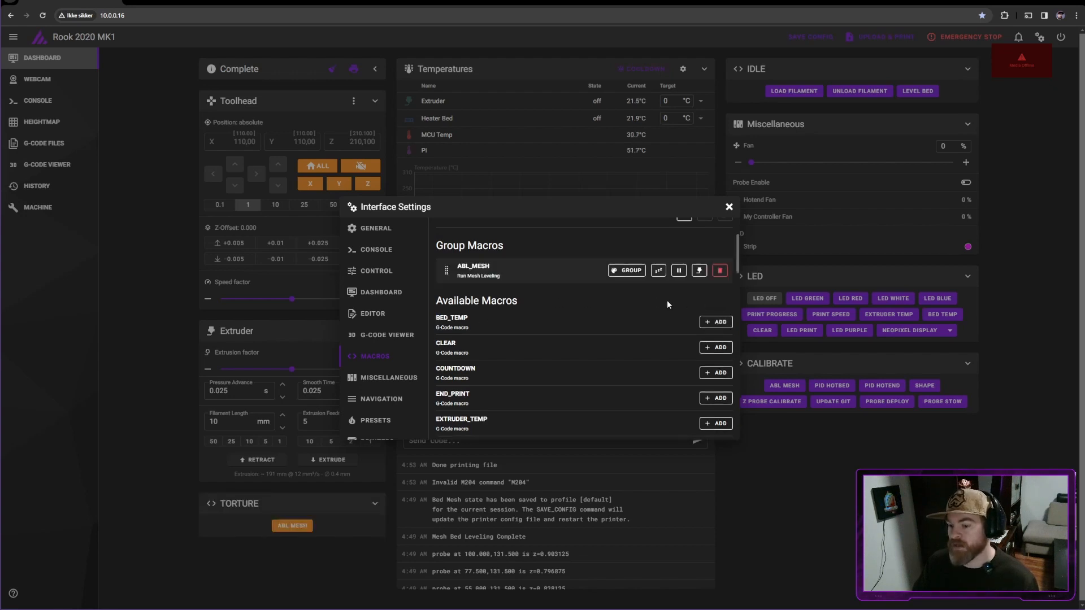
mouse_move(354, 515)
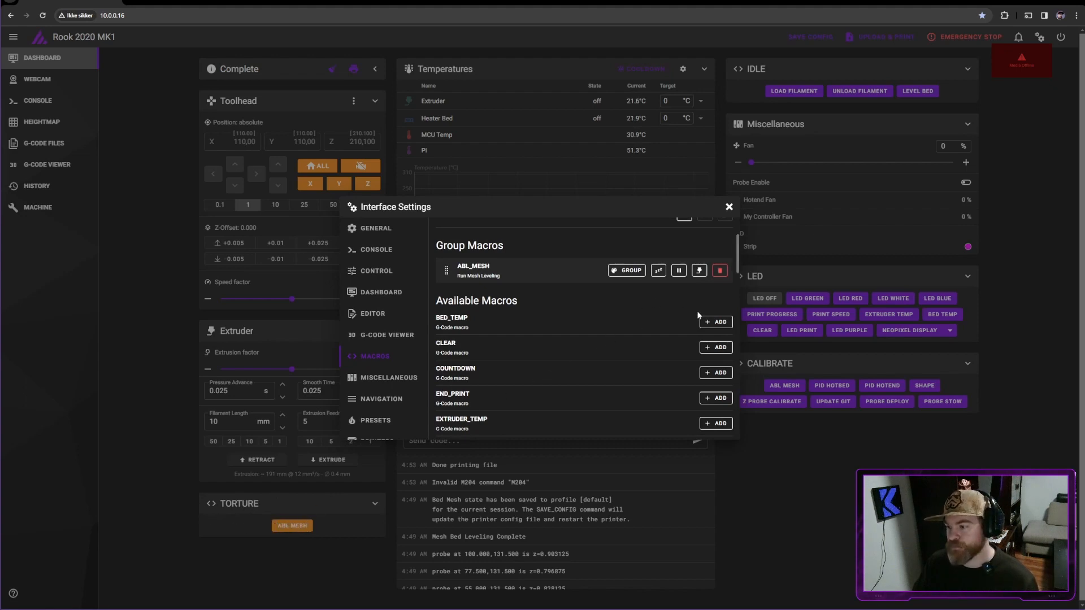
click(716, 322)
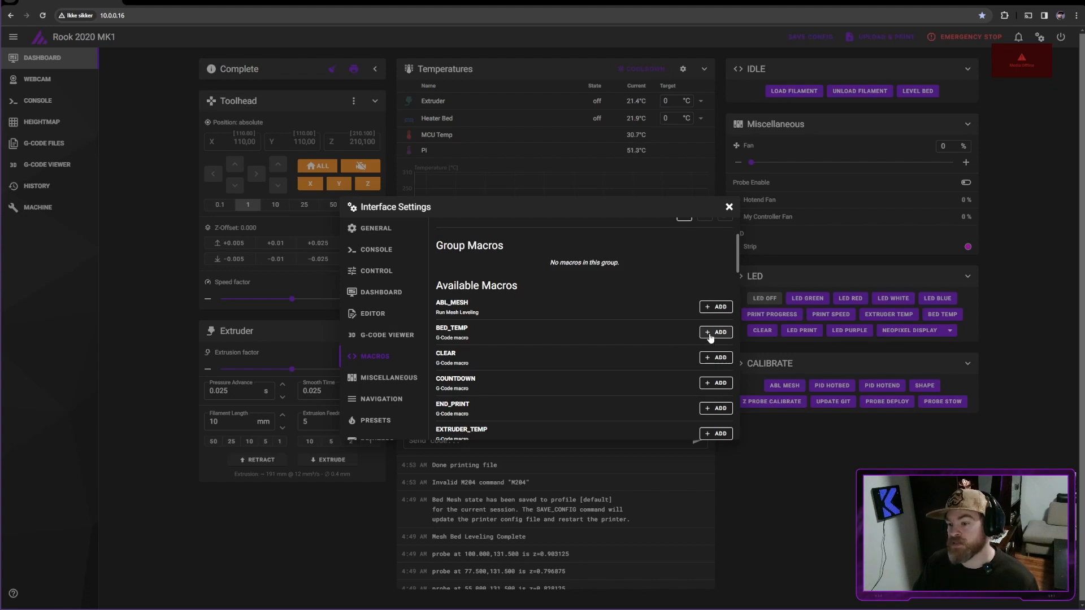
click(715, 333)
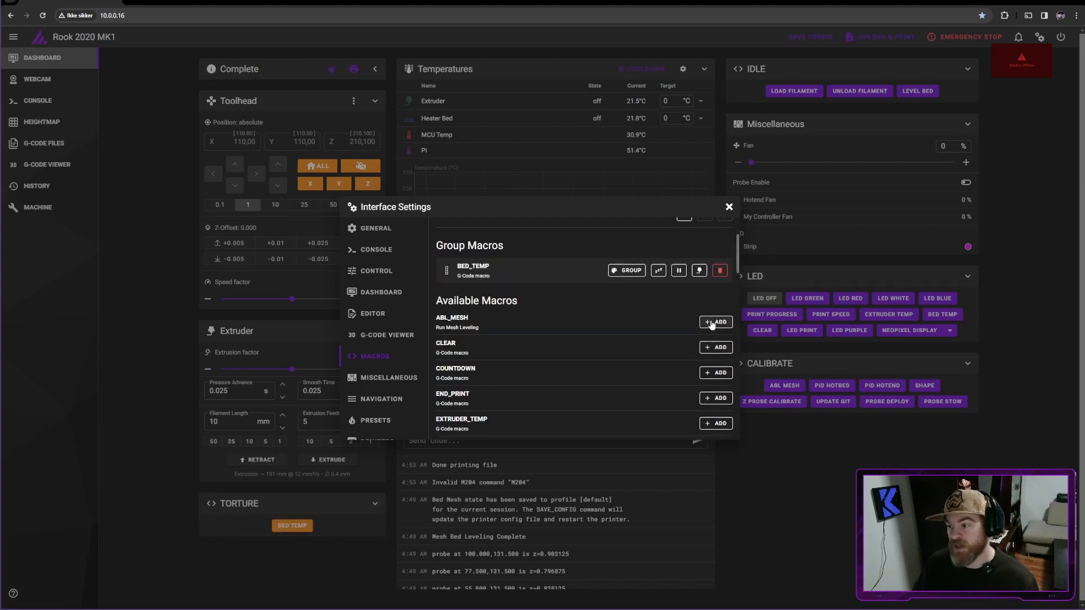
click(715, 322)
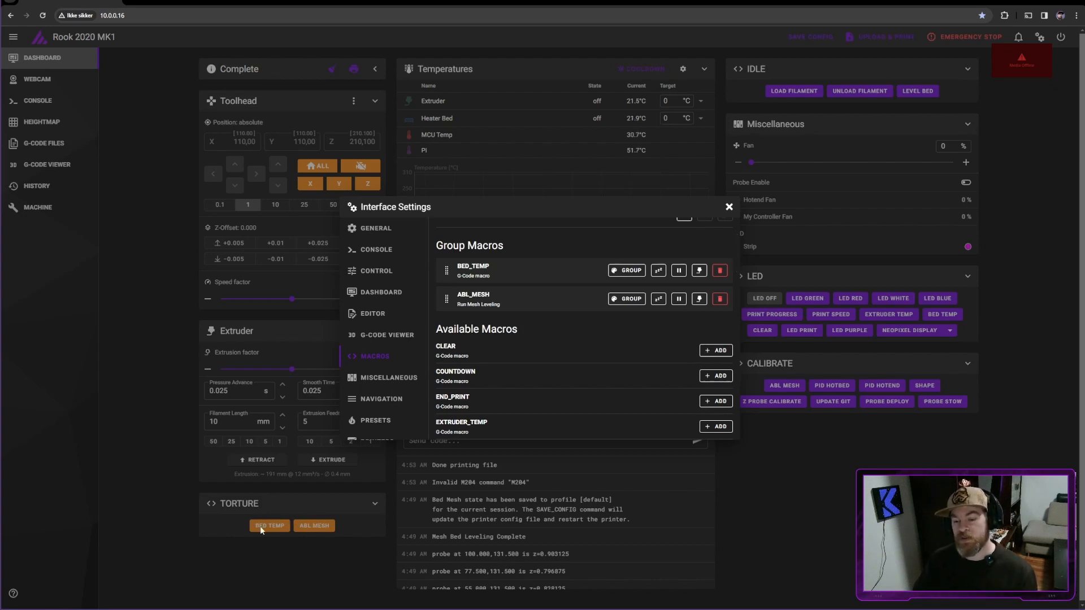
mouse_move(275, 533)
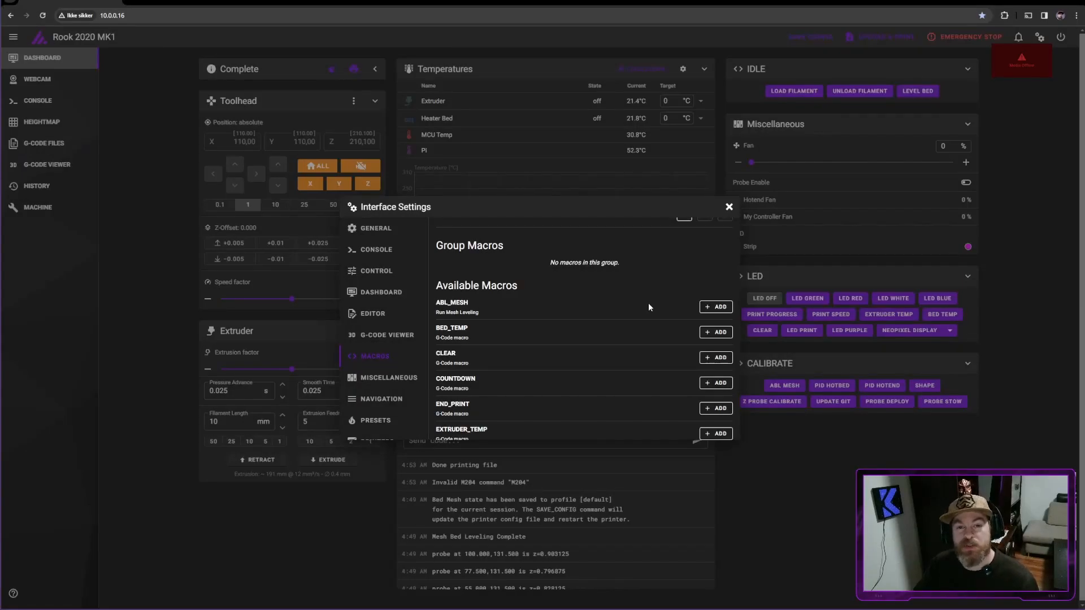
Add TORTURE, TORTURE_XY_short, TORTURE_XY and TORTURE_Z to the group and close the editor.
scroll(down, 3)
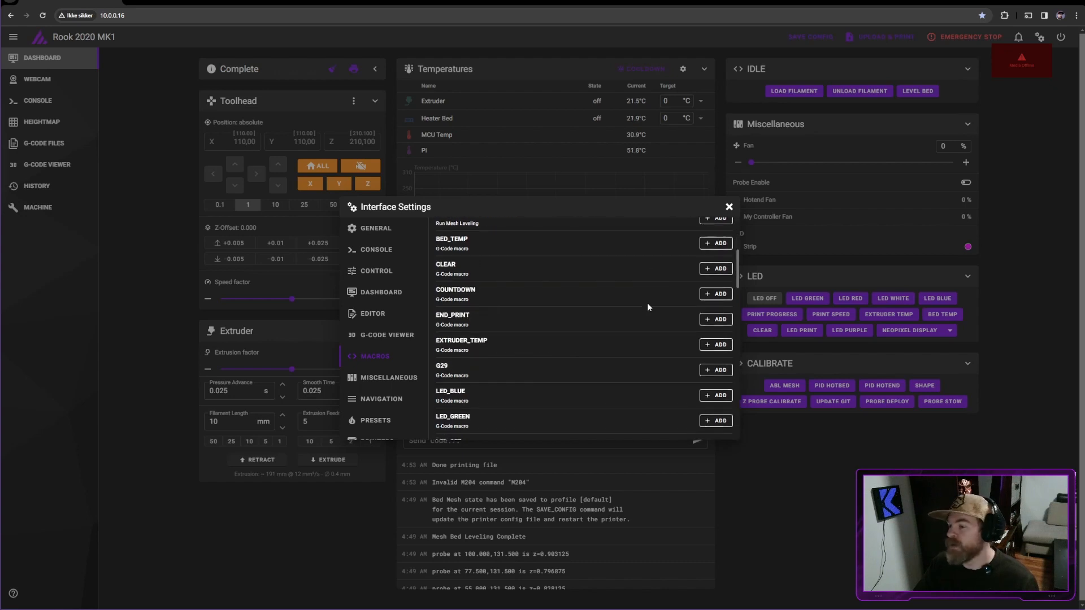
scroll(down, 3)
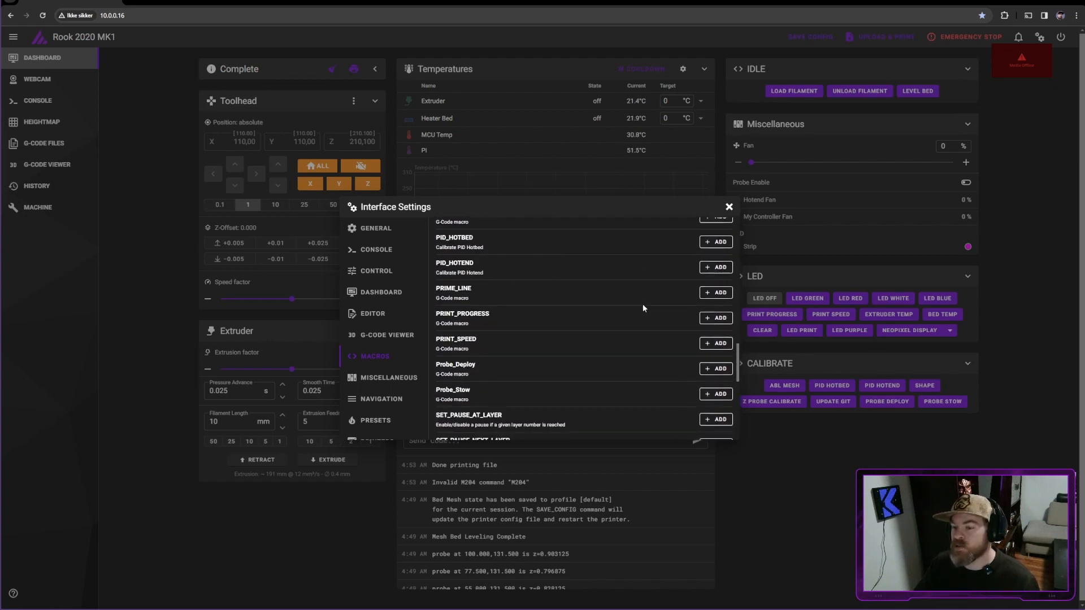
scroll(down, 3)
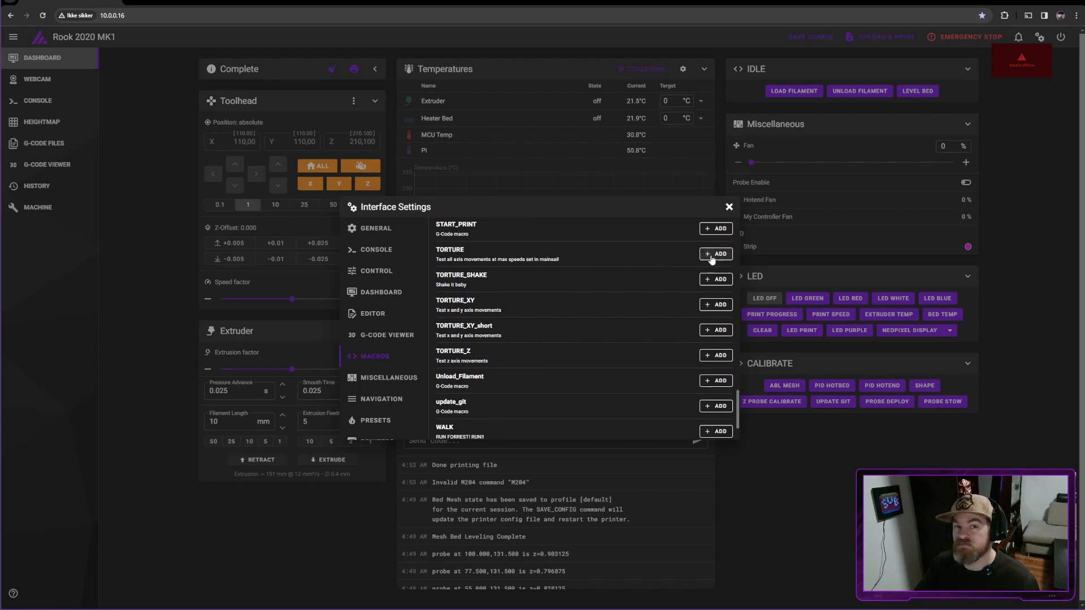
click(716, 254)
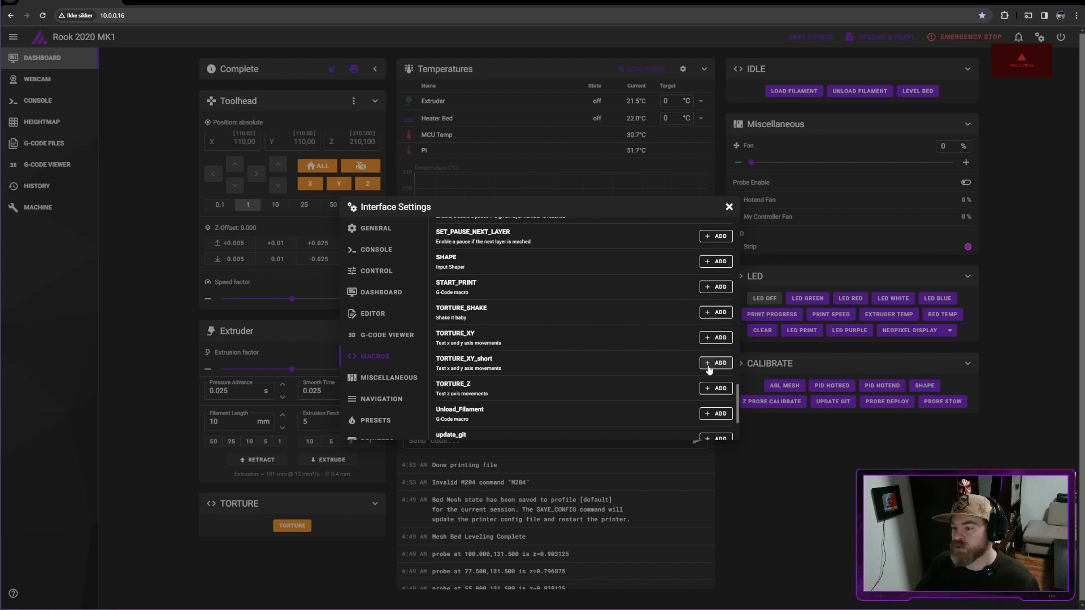
click(715, 363)
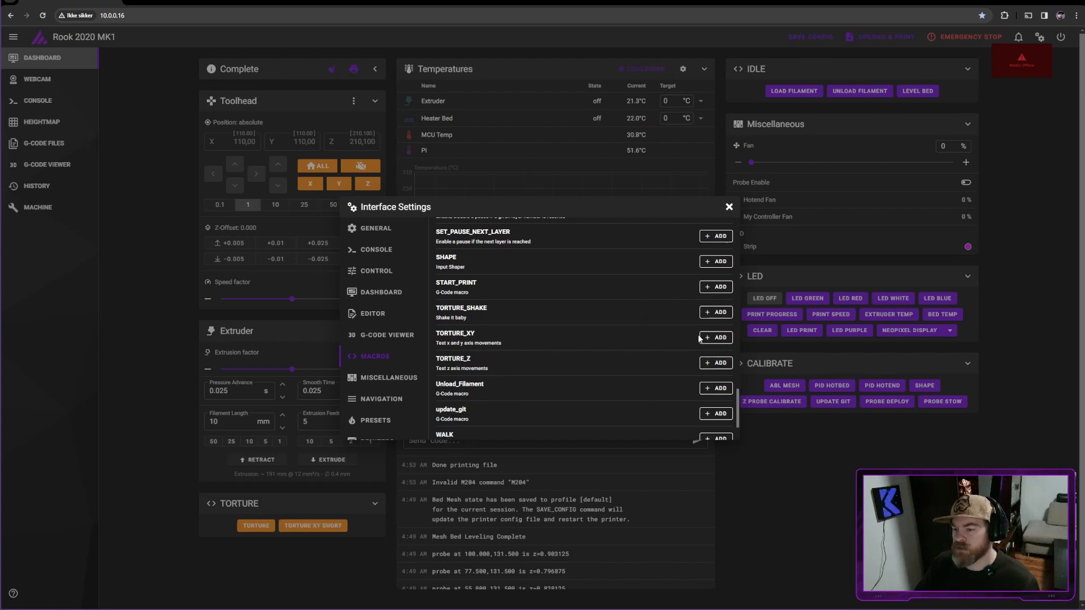
click(715, 336)
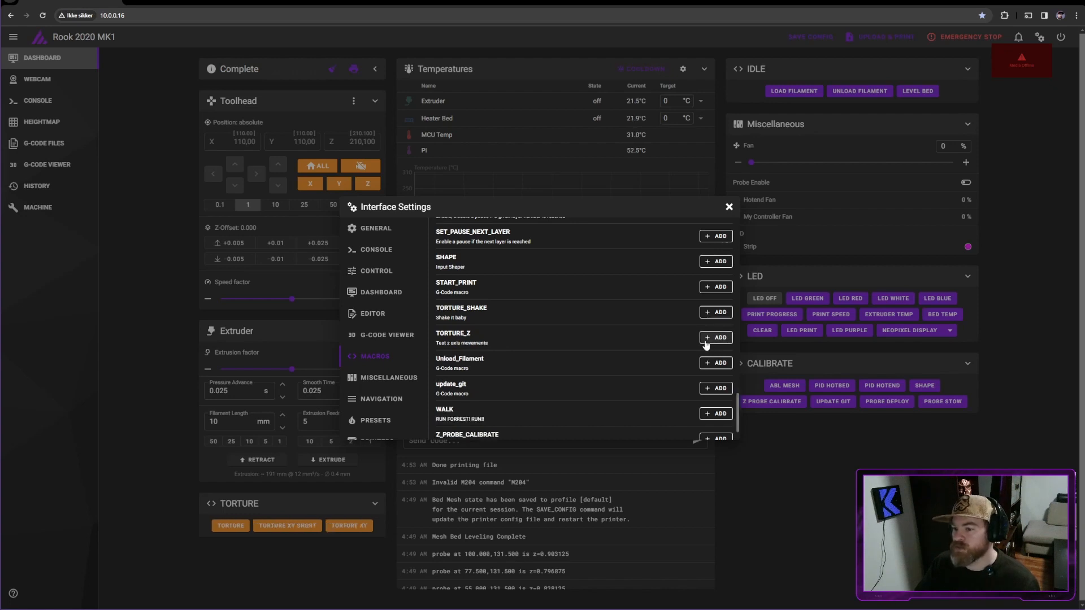
click(715, 336)
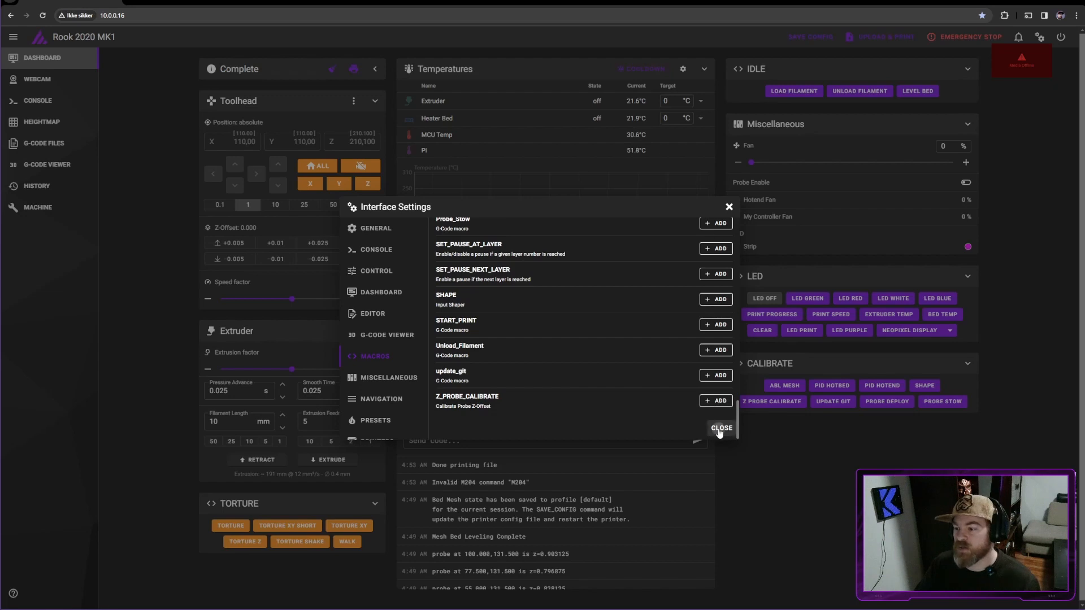
click(719, 427)
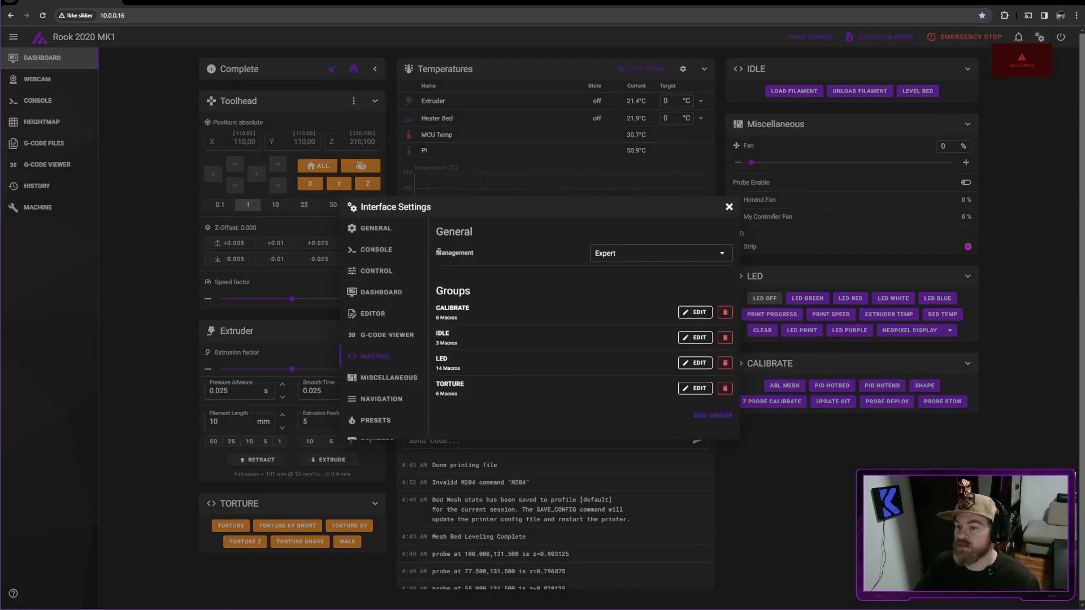
Place the TORTURE panel beneath CALIBRATE in the dashboard layout, then return to Macros settings.
click(381, 291)
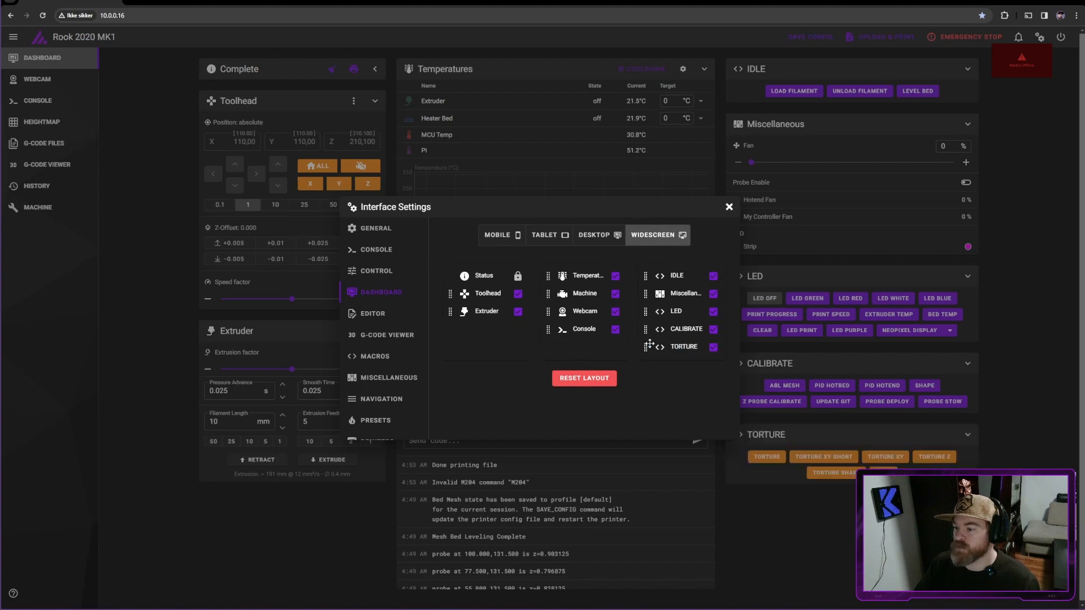
mouse_move(710, 261)
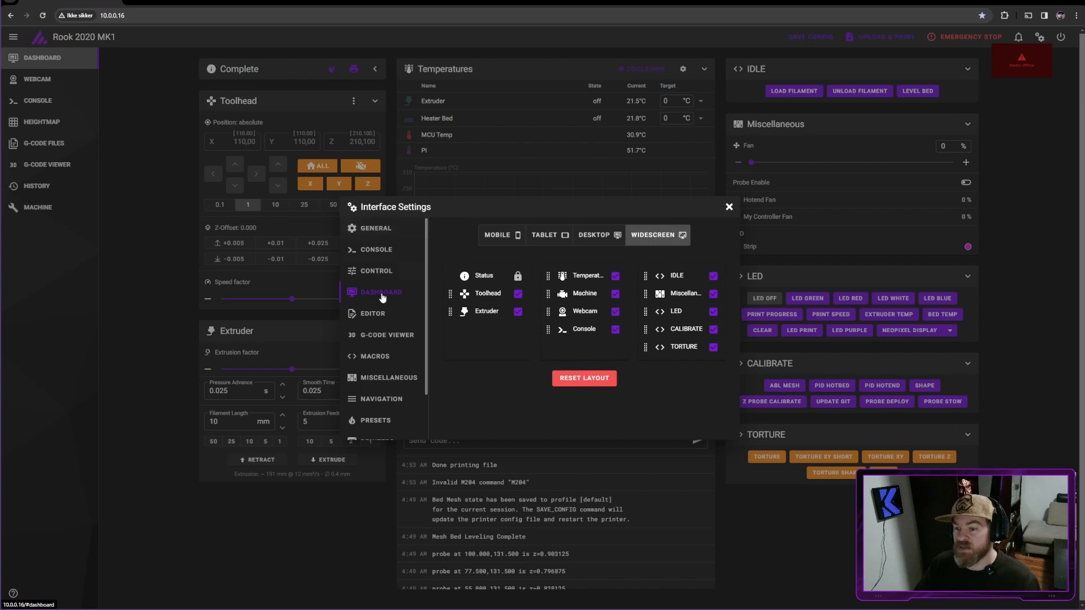
click(374, 356)
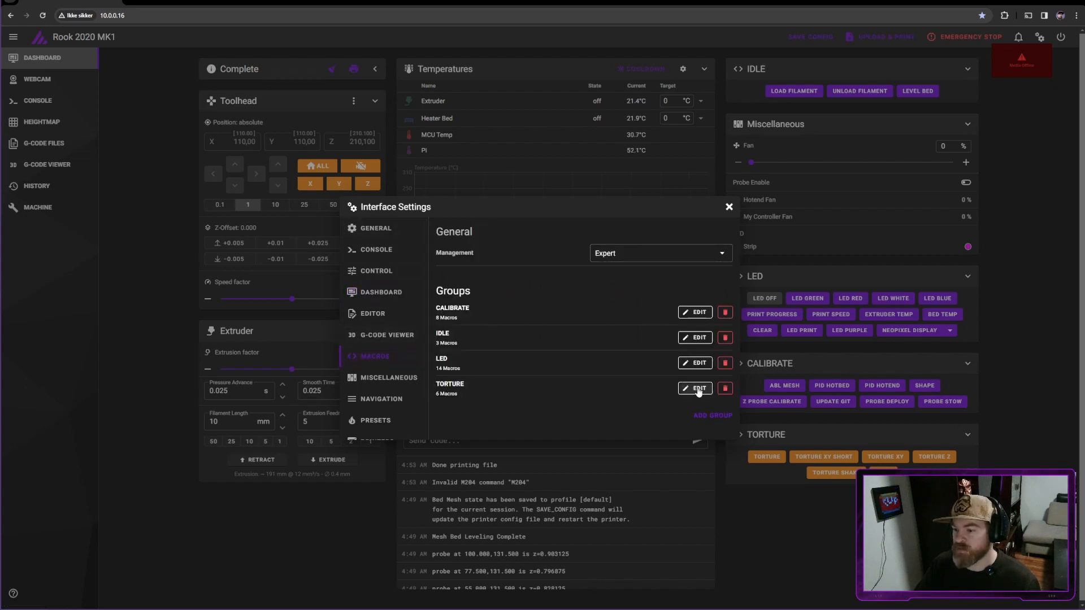
Change the TORTURE group's colour from warning to primary (purple).
click(698, 387)
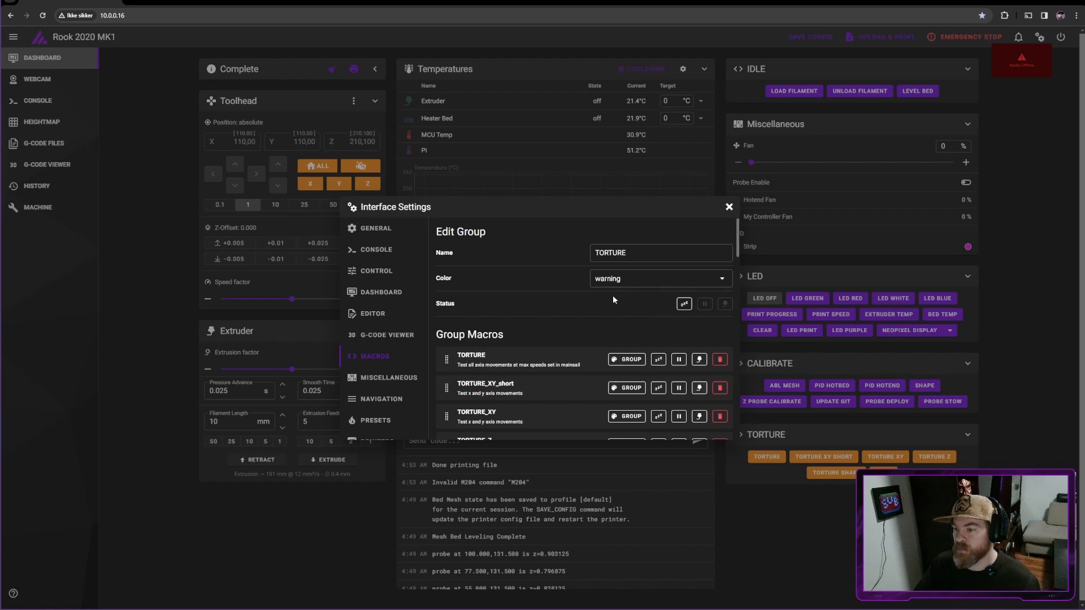
click(659, 278)
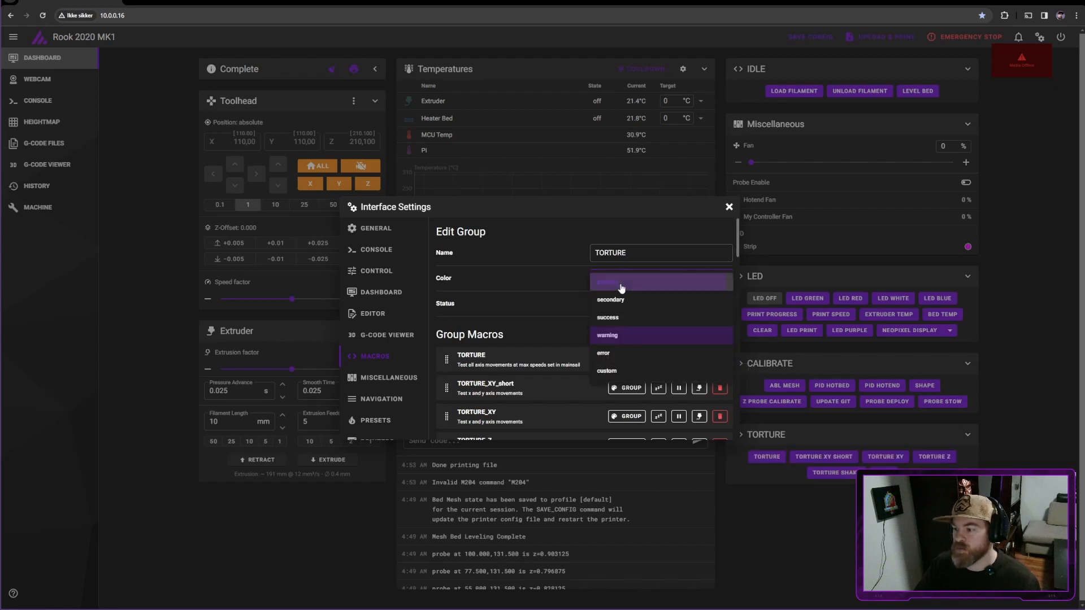
click(620, 281)
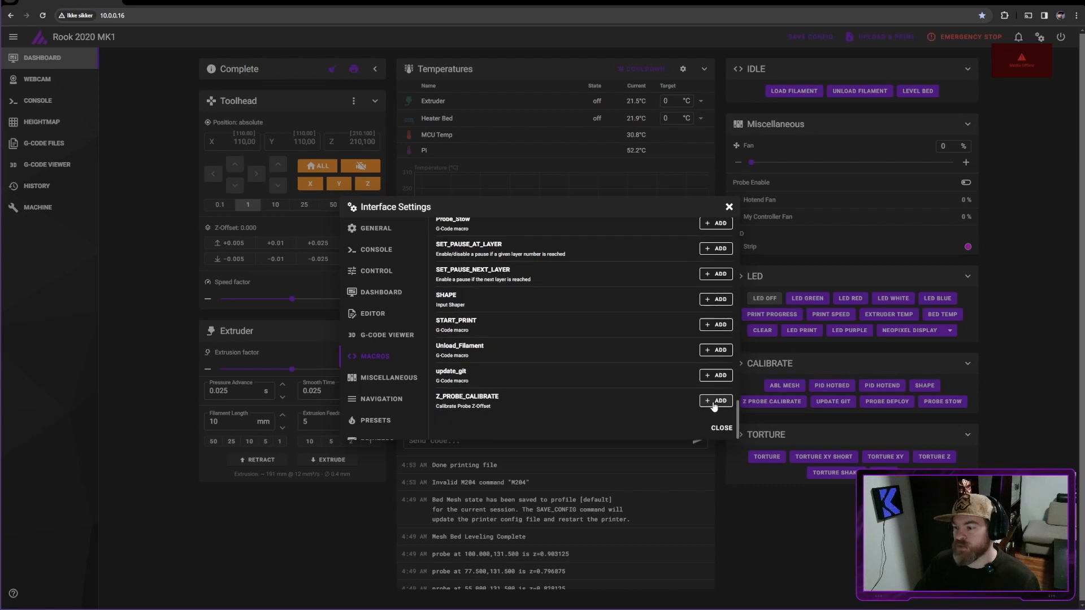
click(375, 227)
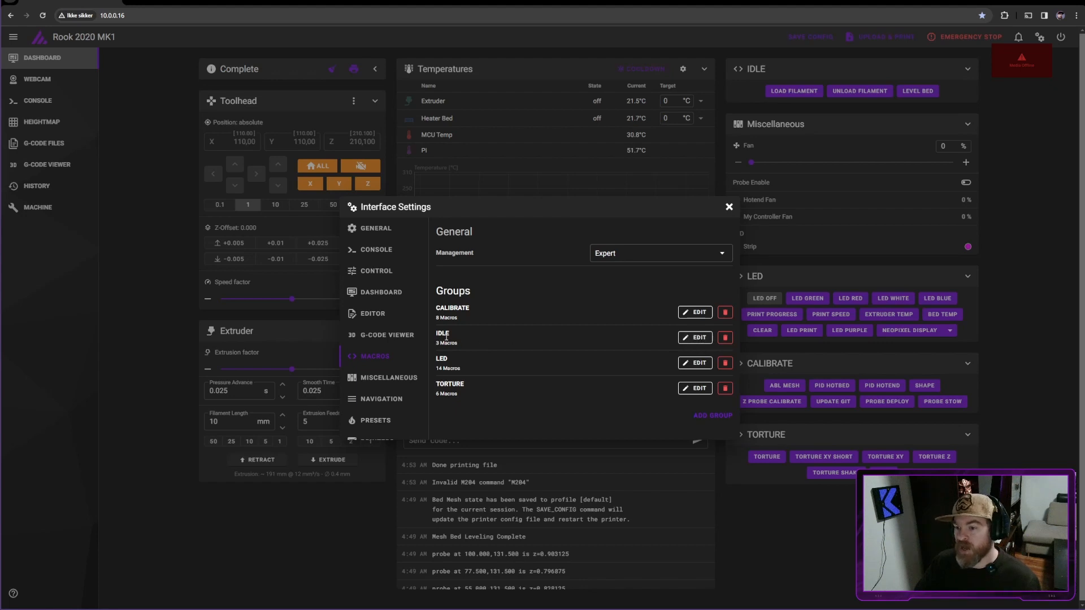
Review the IDLE group's status toggles, then close Interface Settings to return to the dashboard.
click(694, 338)
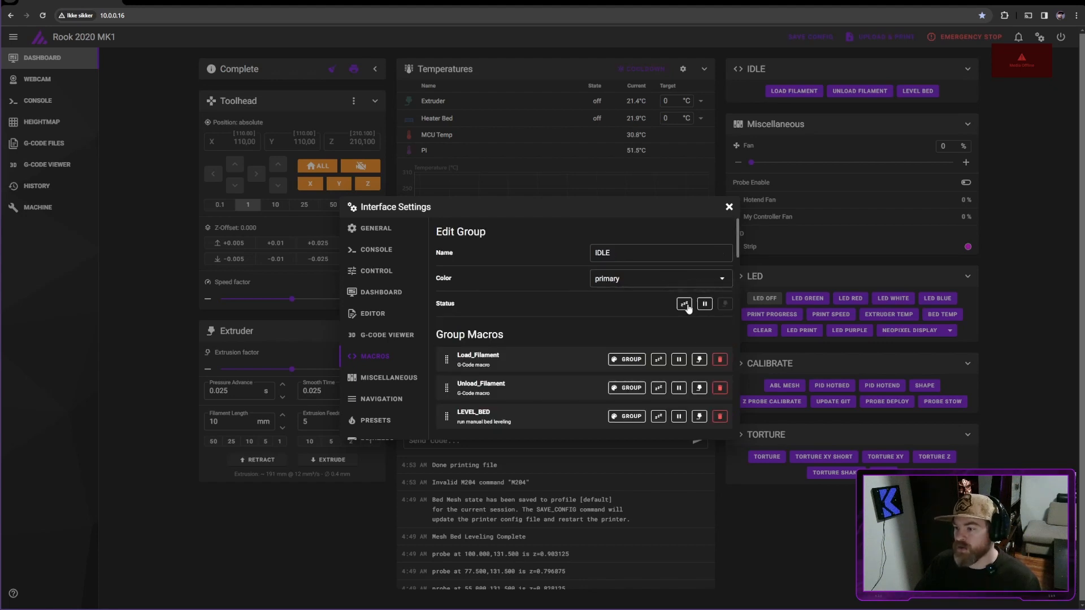
mouse_move(685, 304)
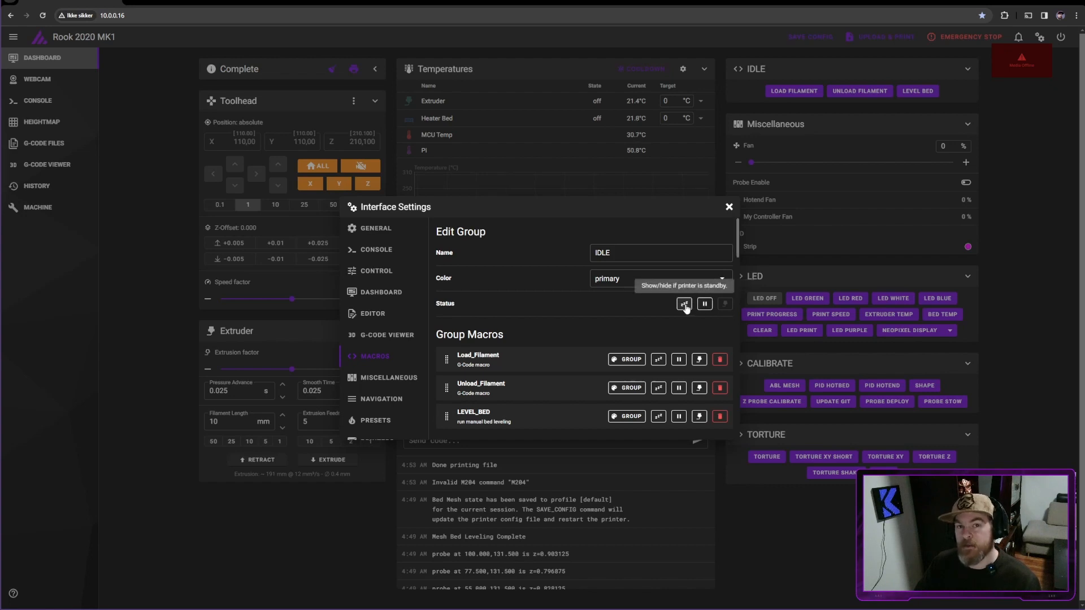
mouse_move(724, 304)
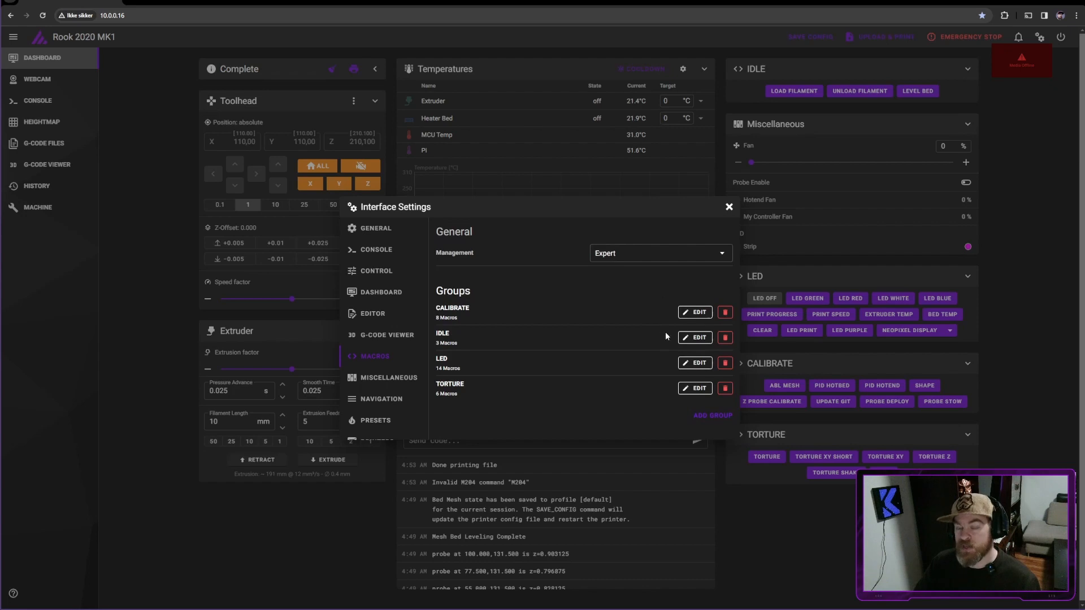
click(698, 338)
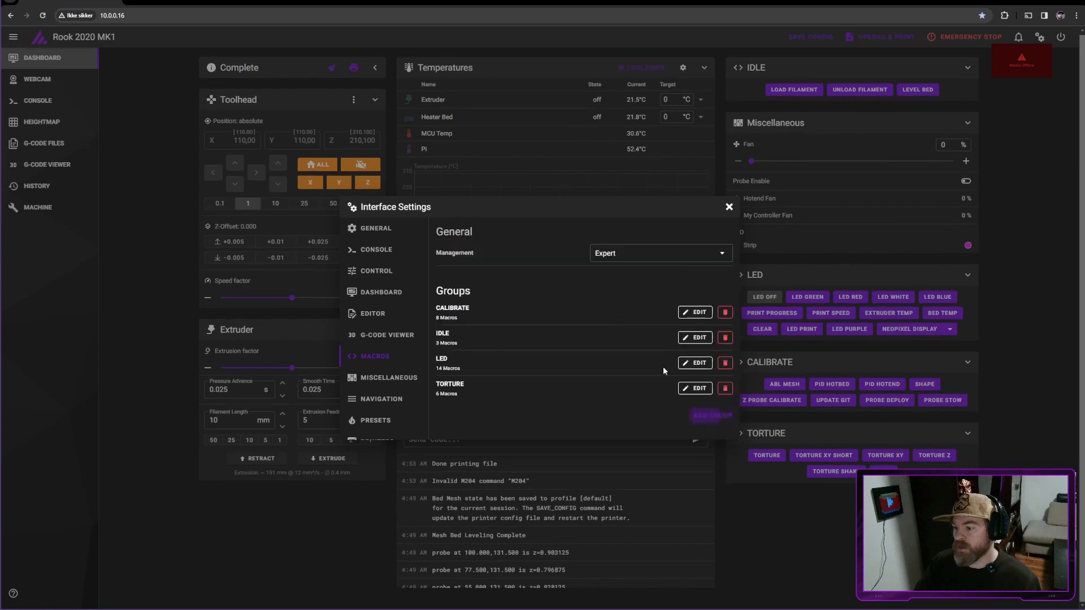
click(728, 207)
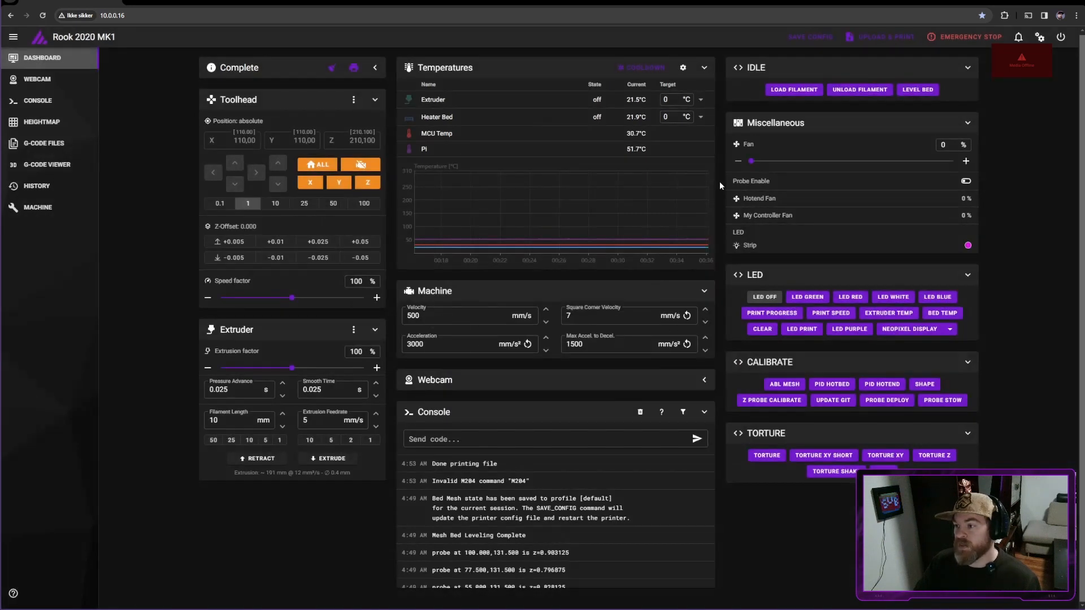